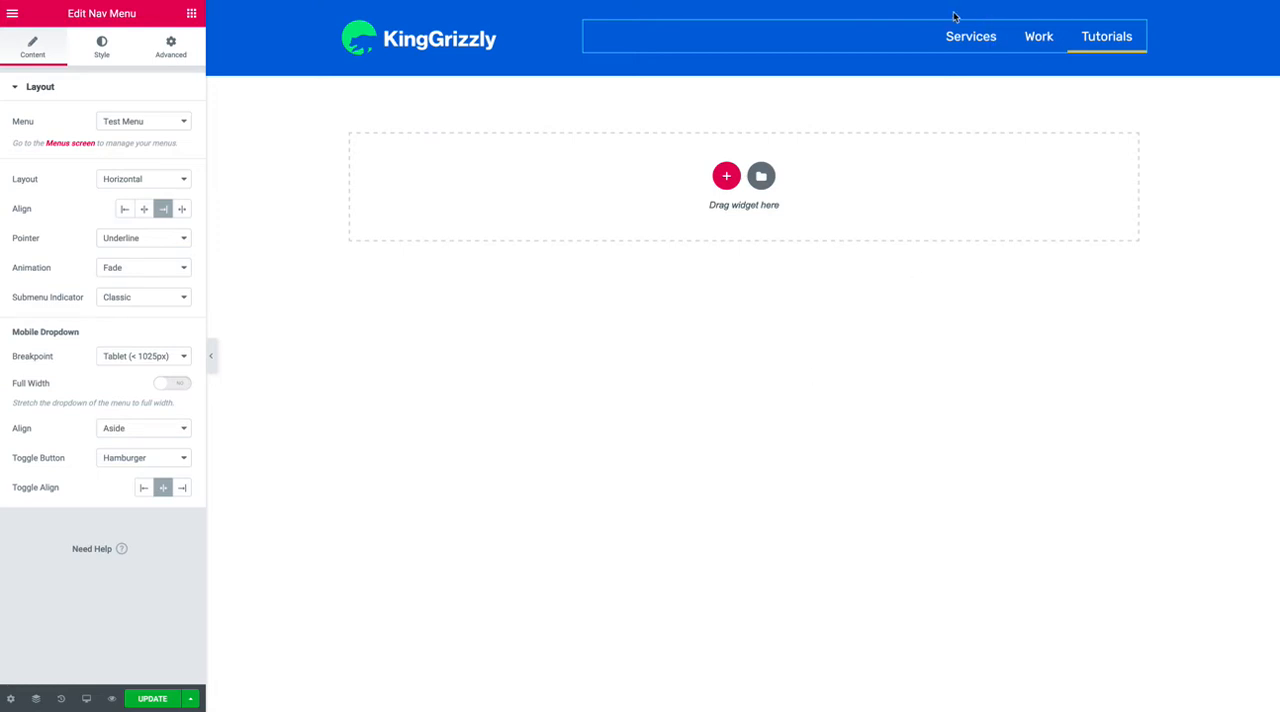
mouse_move(968, 126)
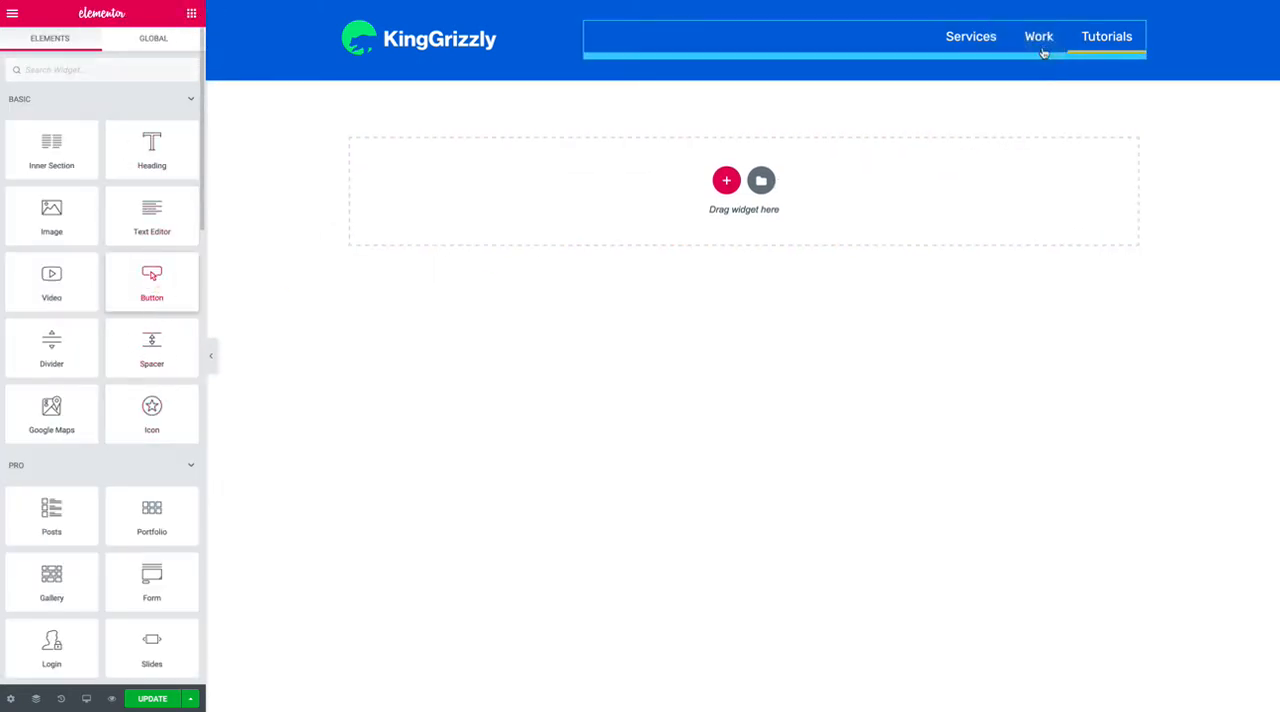
drag(152, 282, 628, 66)
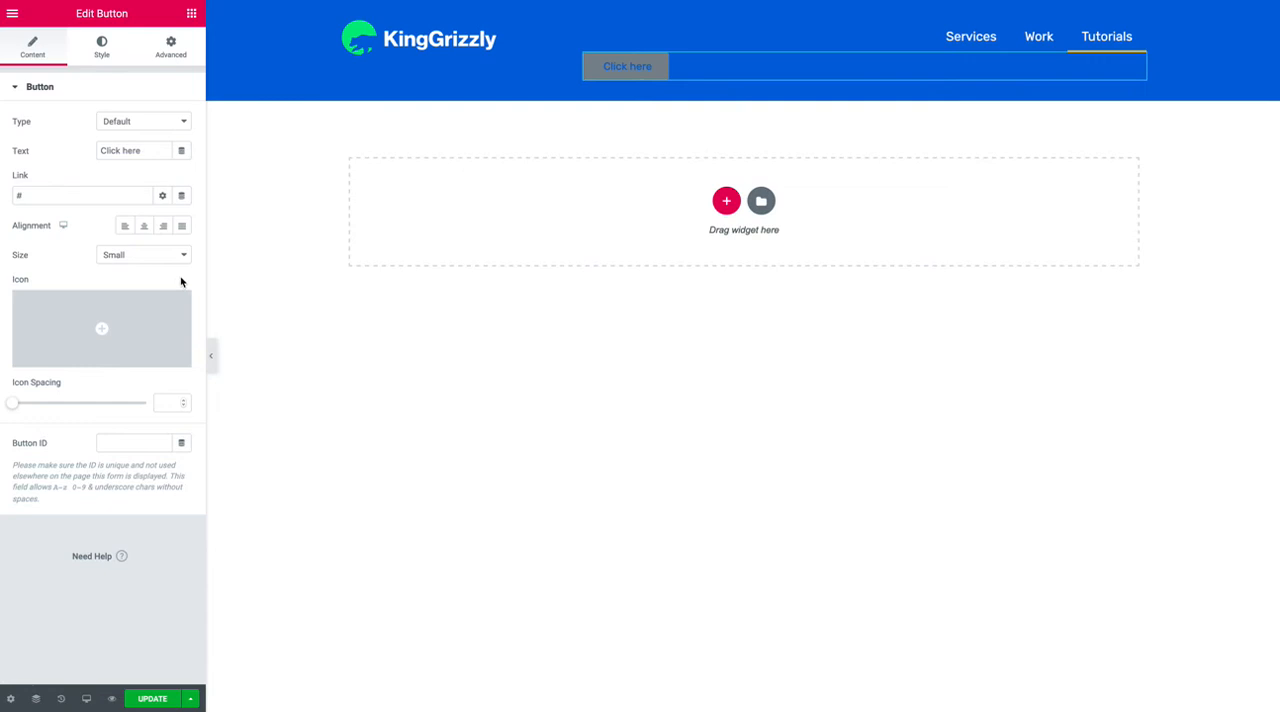
mouse_move(184, 194)
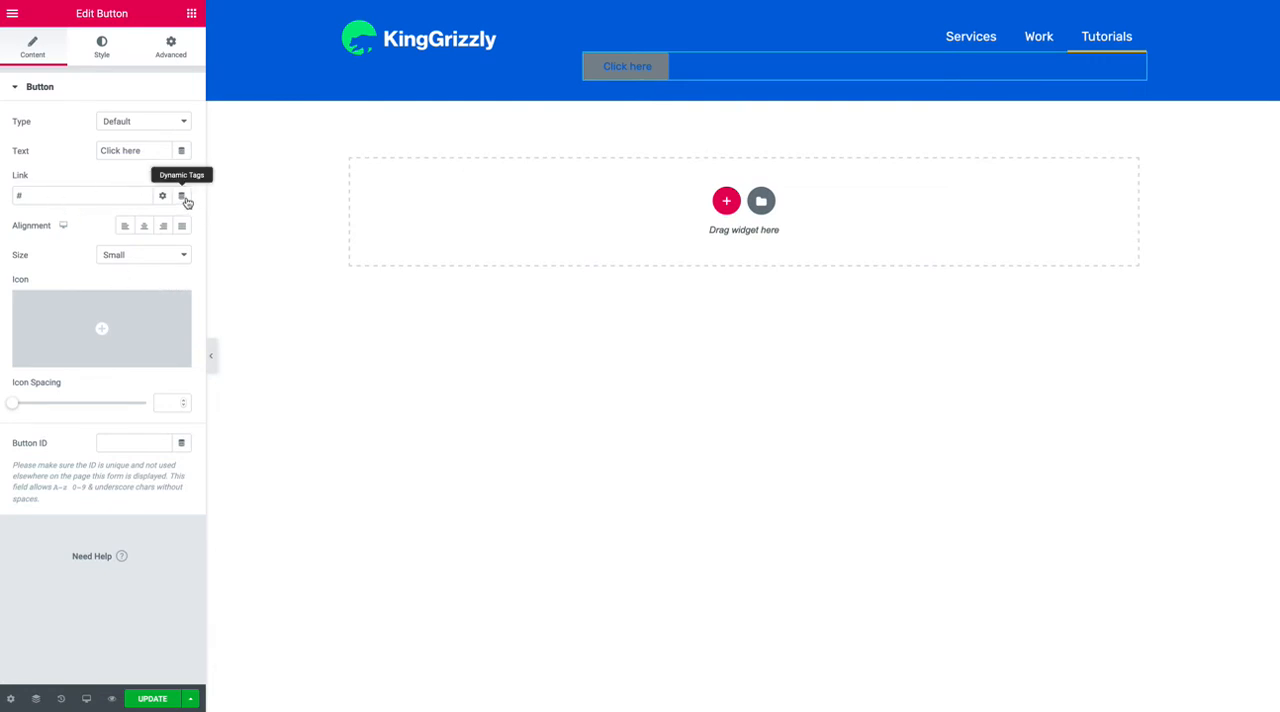
click(184, 194)
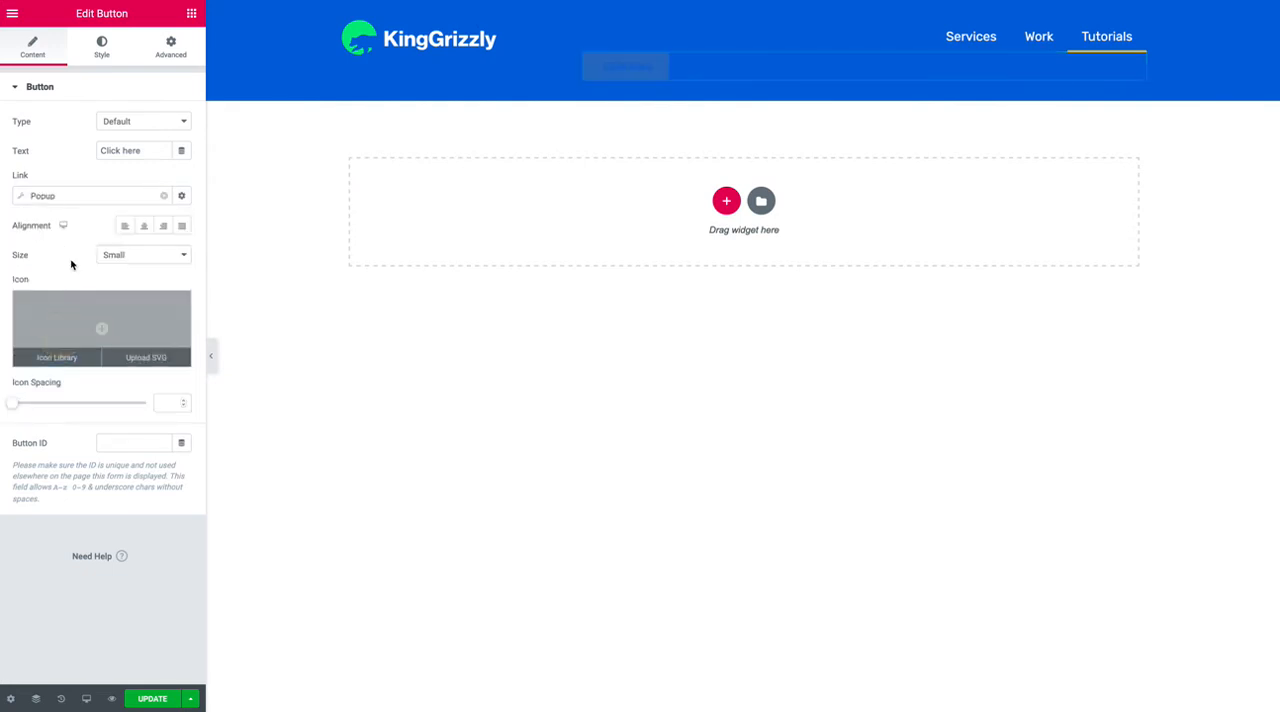
click(180, 194)
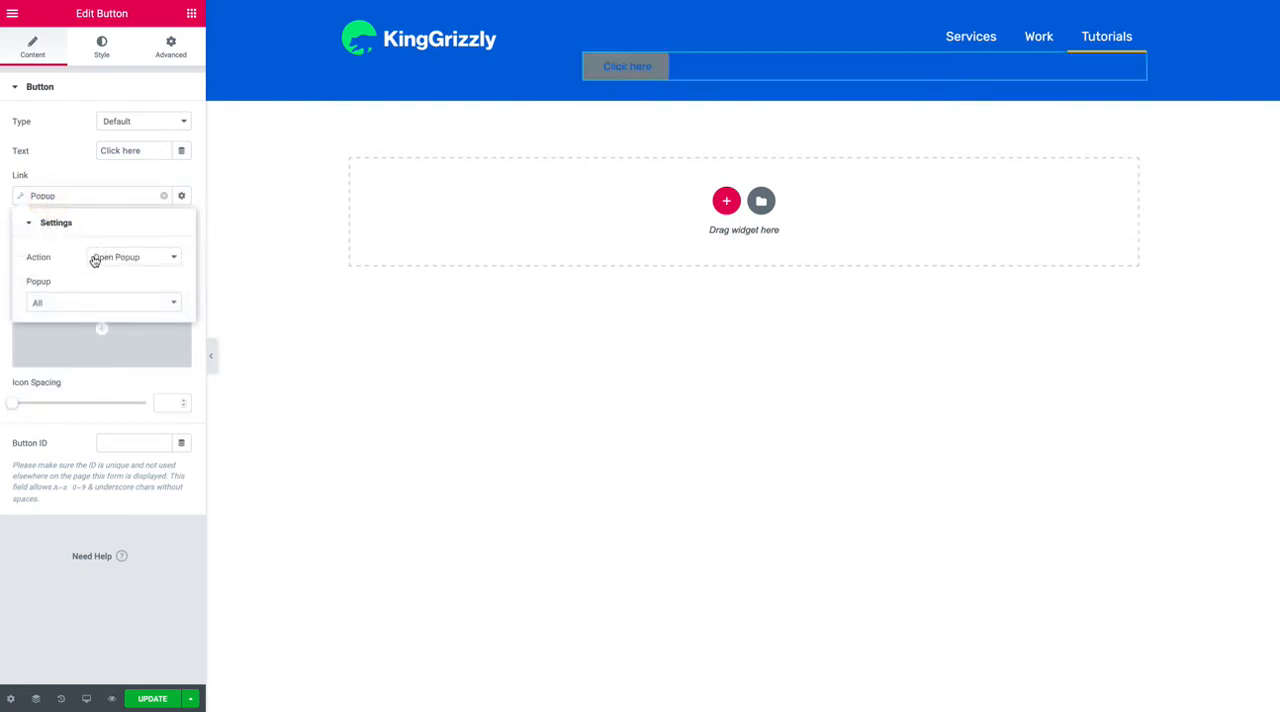
click(104, 302)
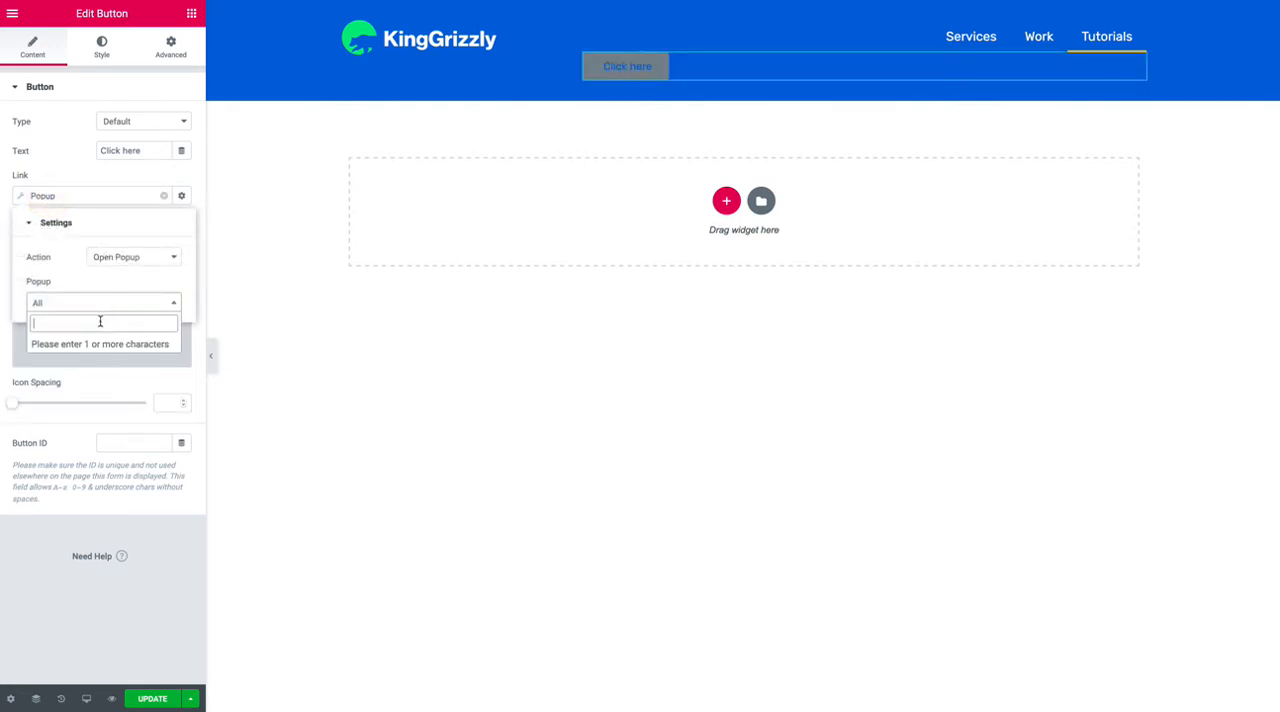
text(ex)
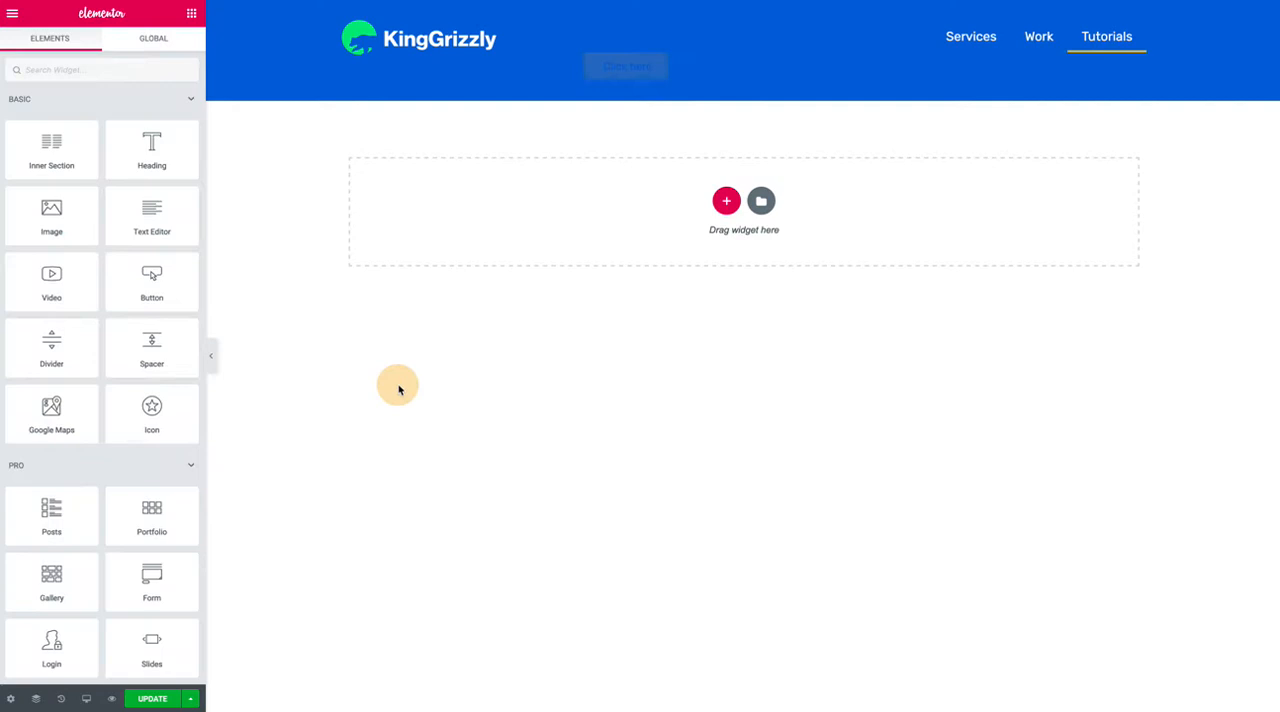
right_click(624, 66)
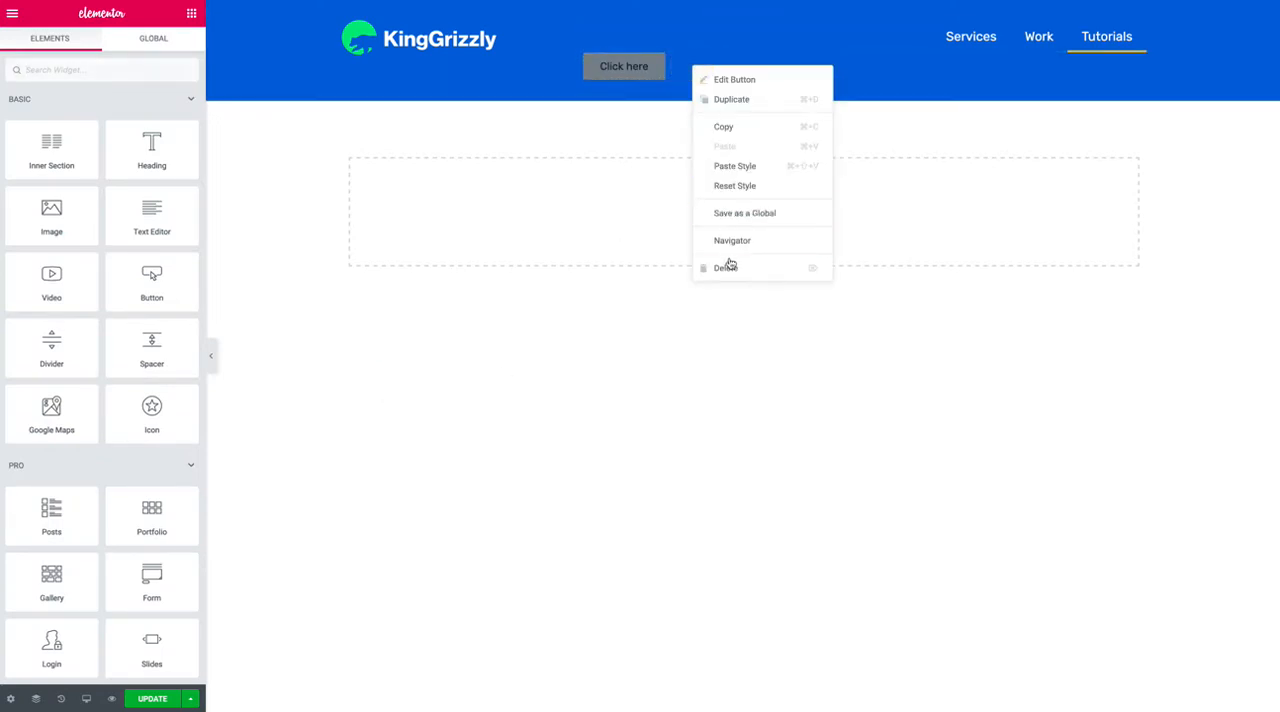
click(724, 268)
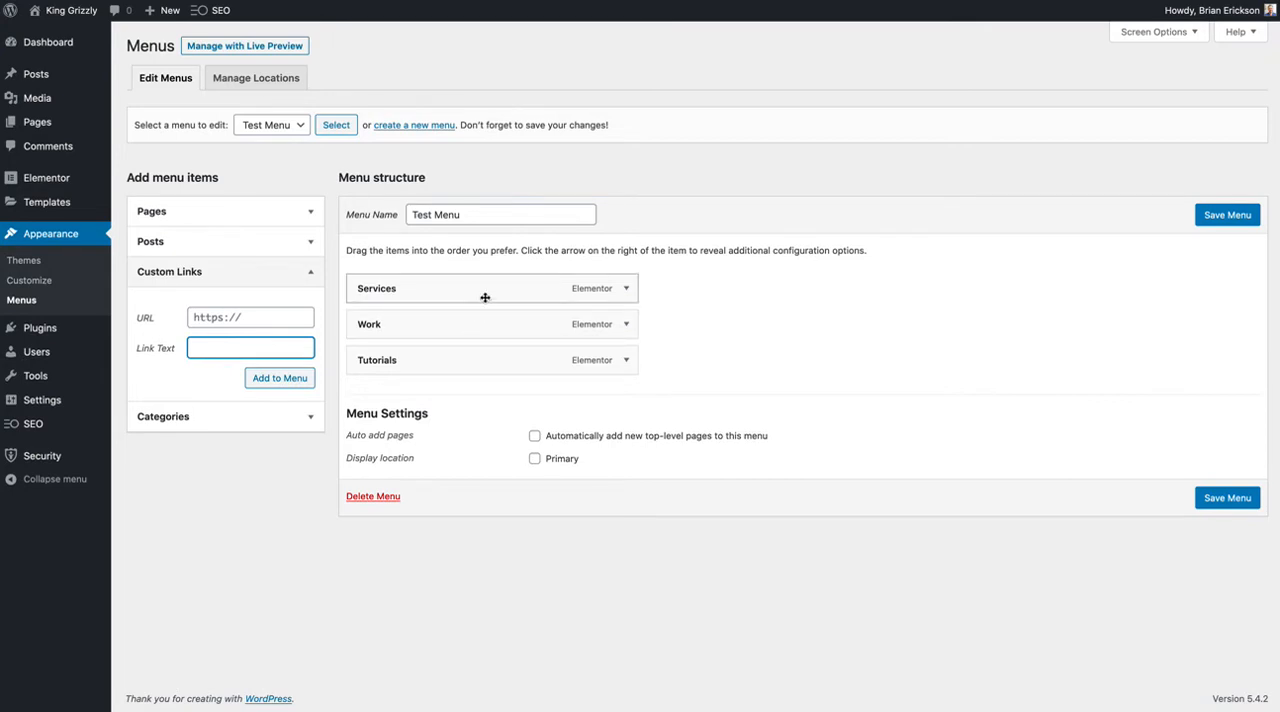
mouse_move(380, 356)
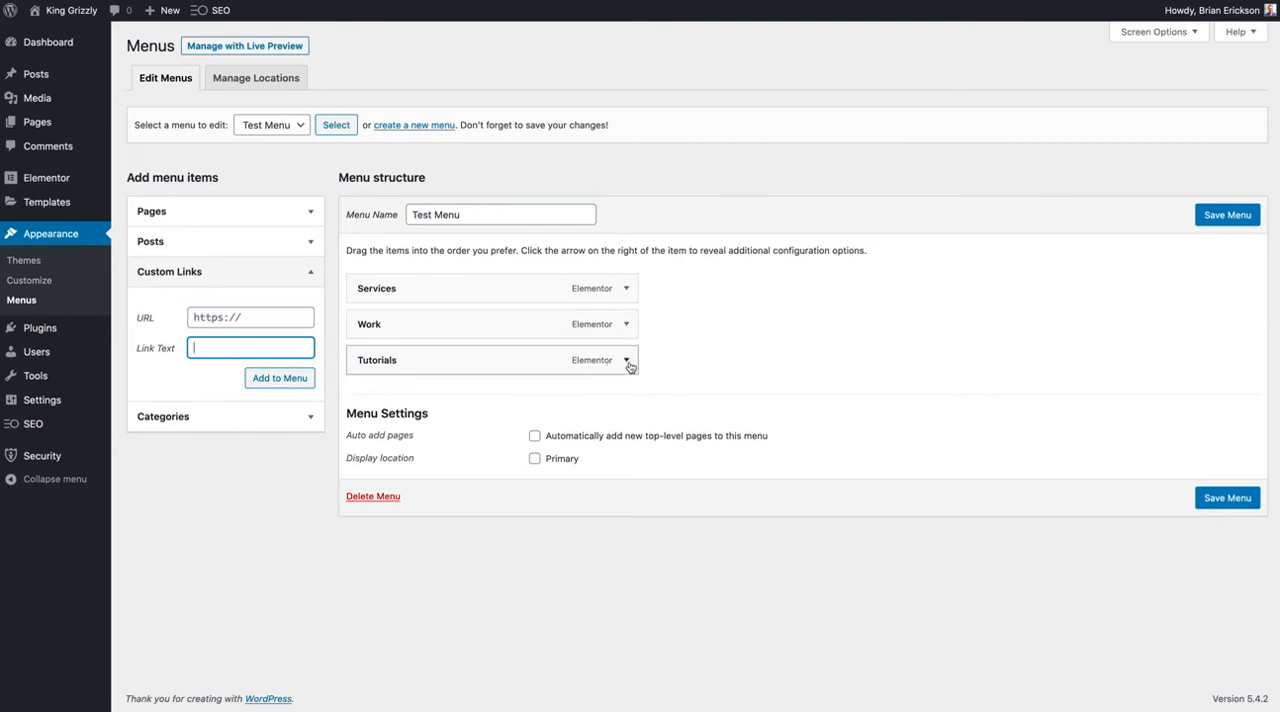
Expand the Tutorials menu item to check its CSS Classes option, then return to Elementor.
click(628, 360)
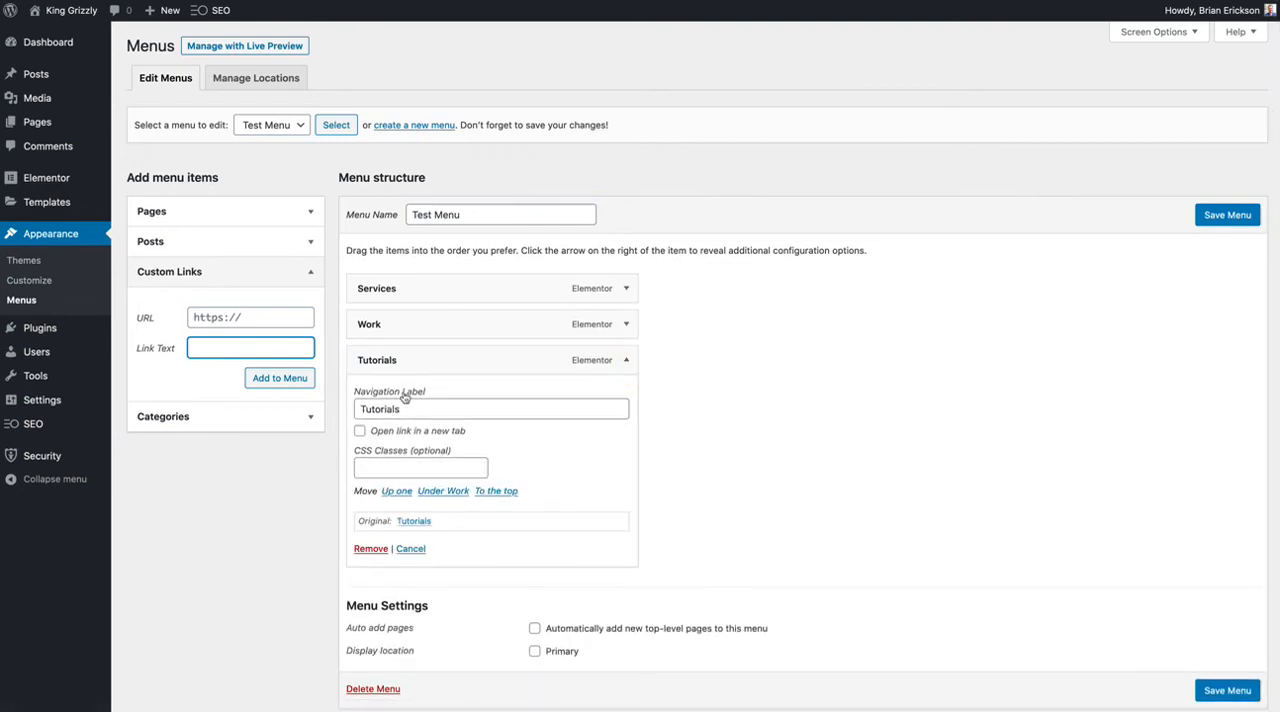
click(628, 360)
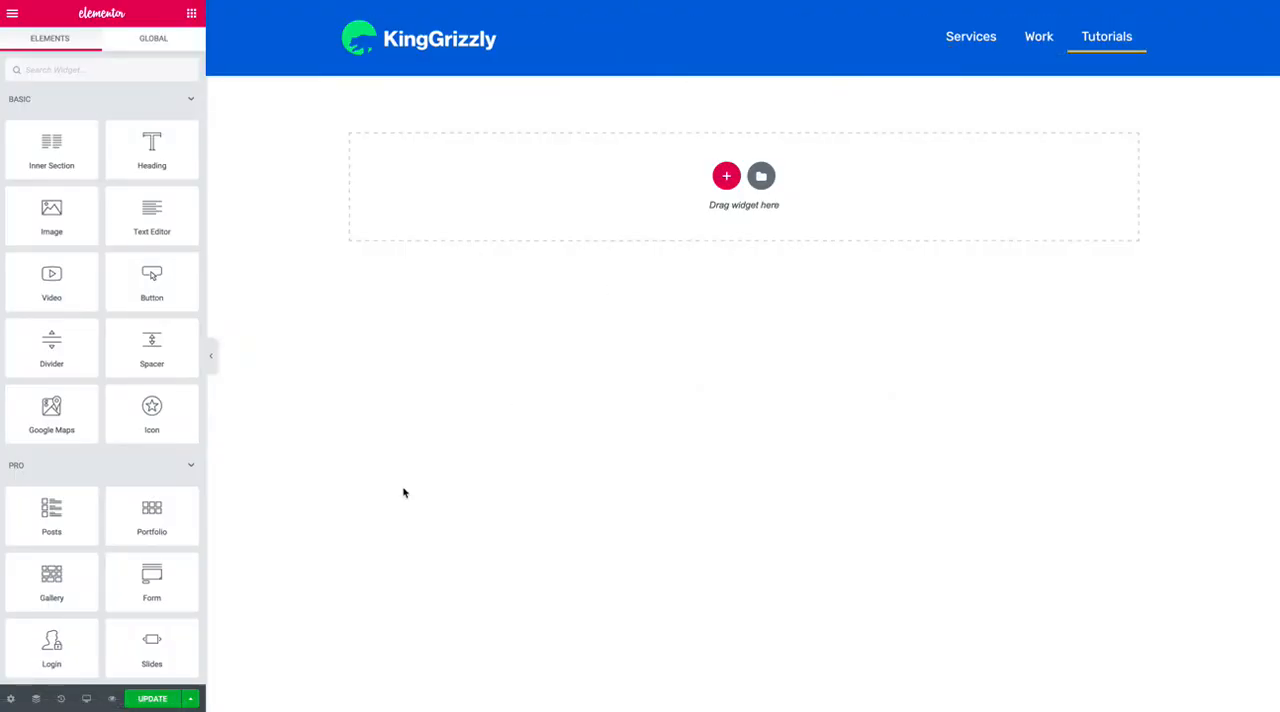
Open the Example Pop Up template and reach its Advanced popup settings.
click(440, 38)
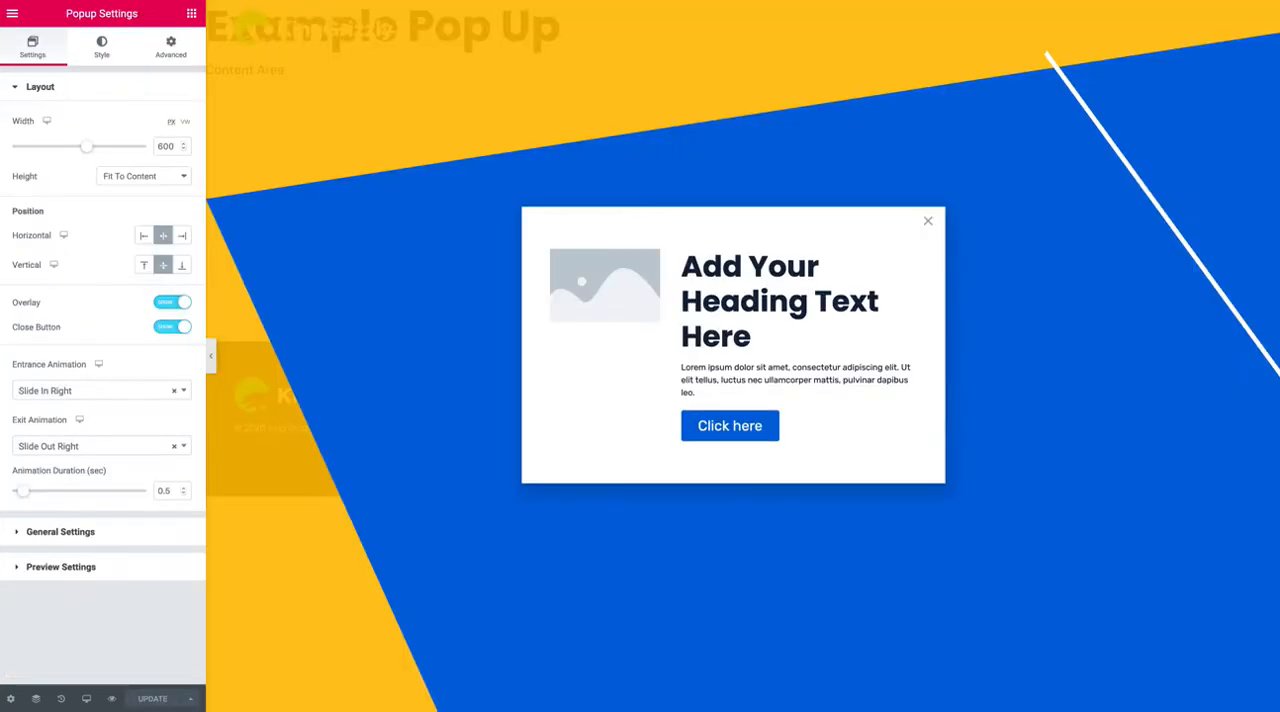
mouse_move(848, 540)
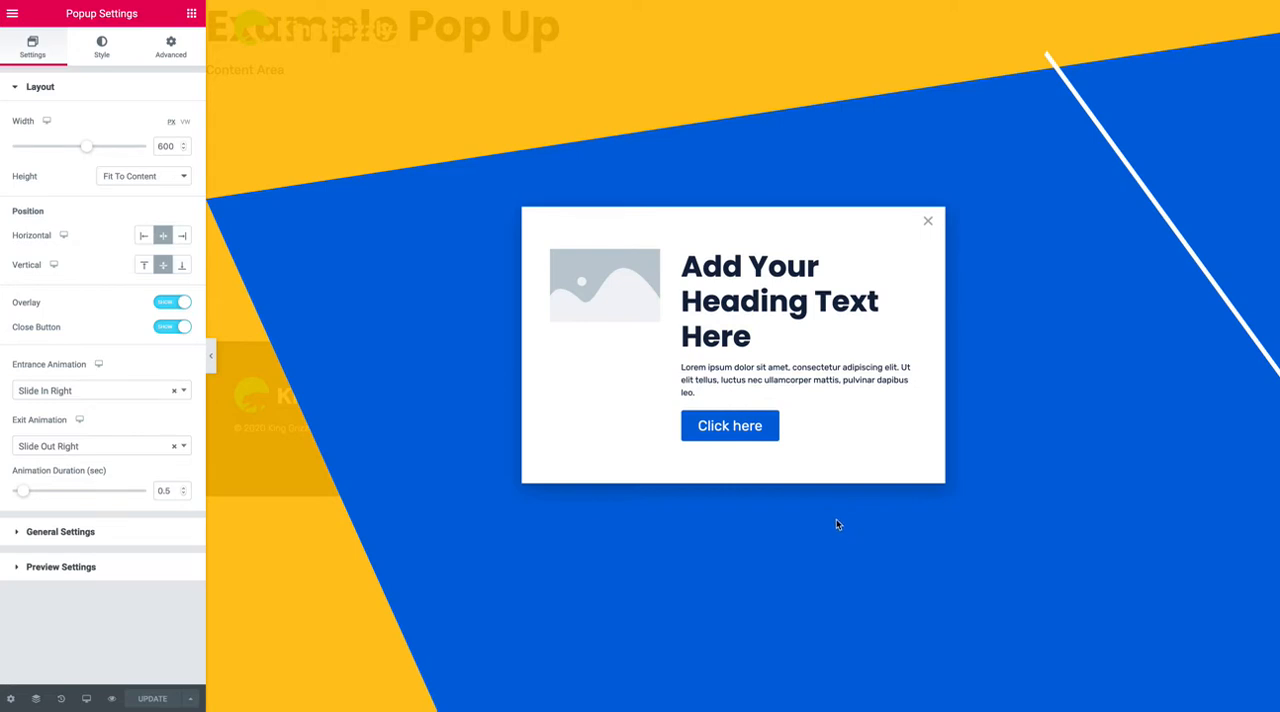
mouse_move(578, 604)
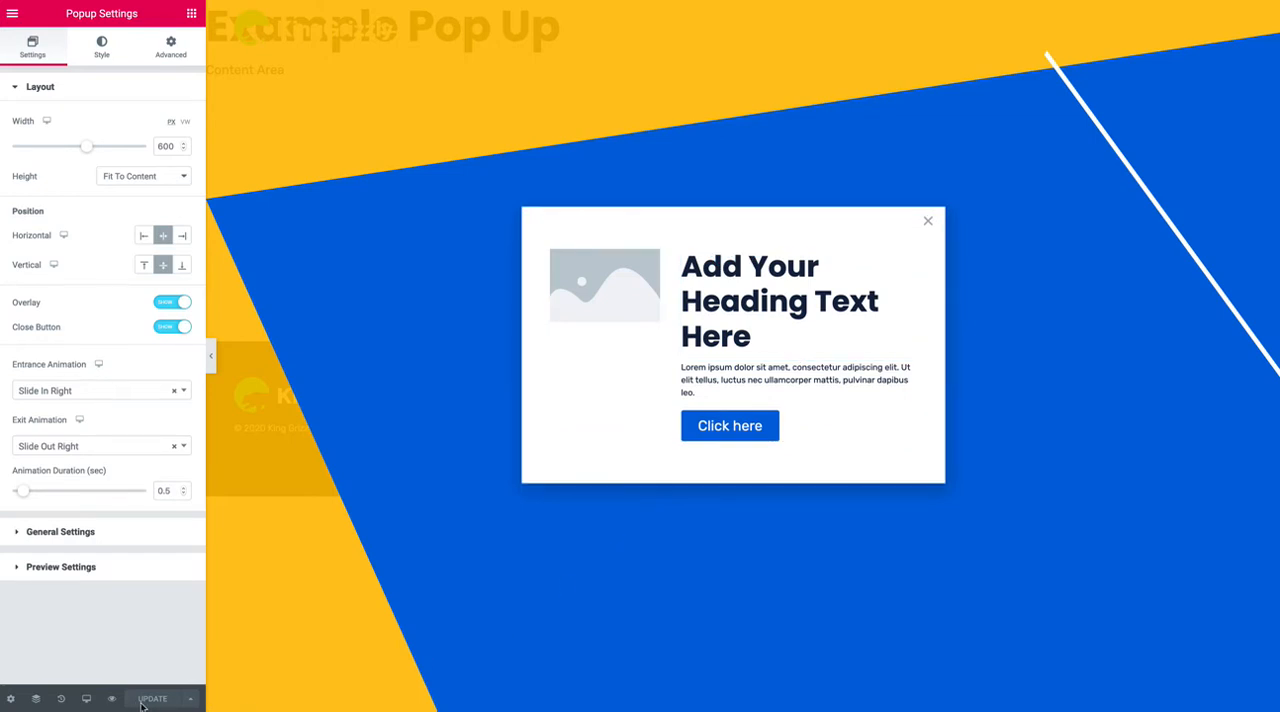
click(190, 698)
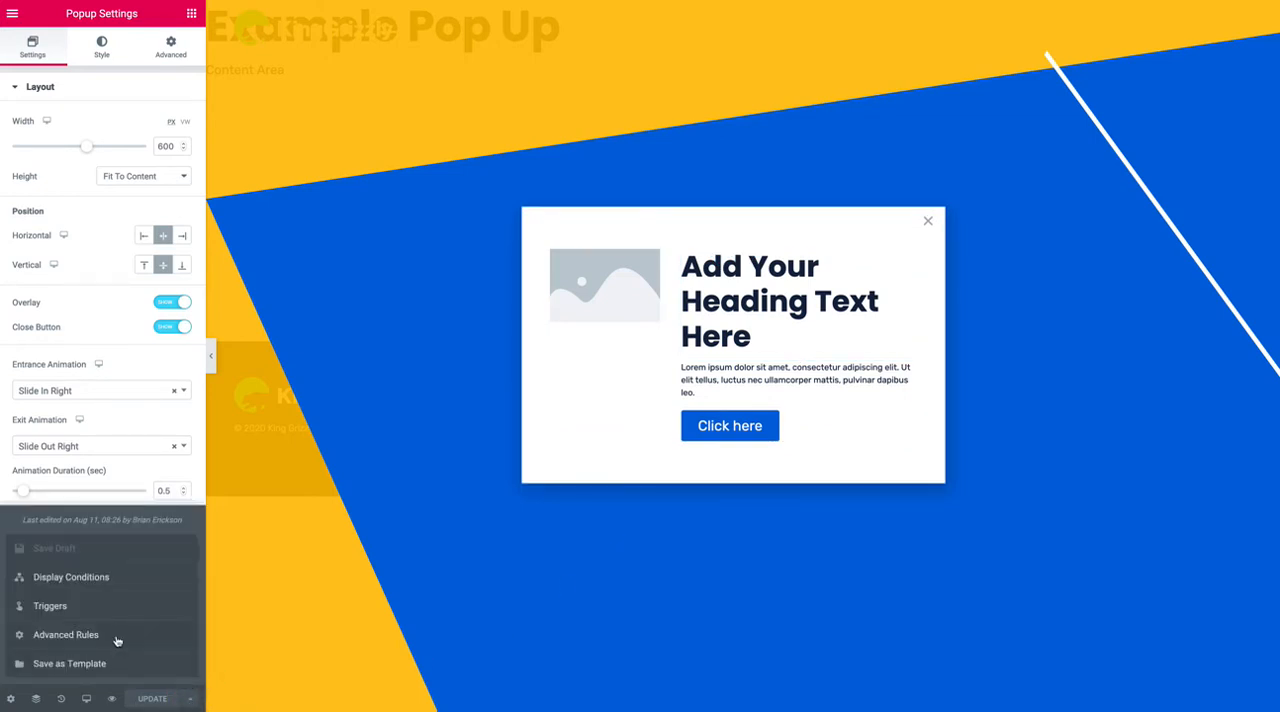
mouse_move(270, 616)
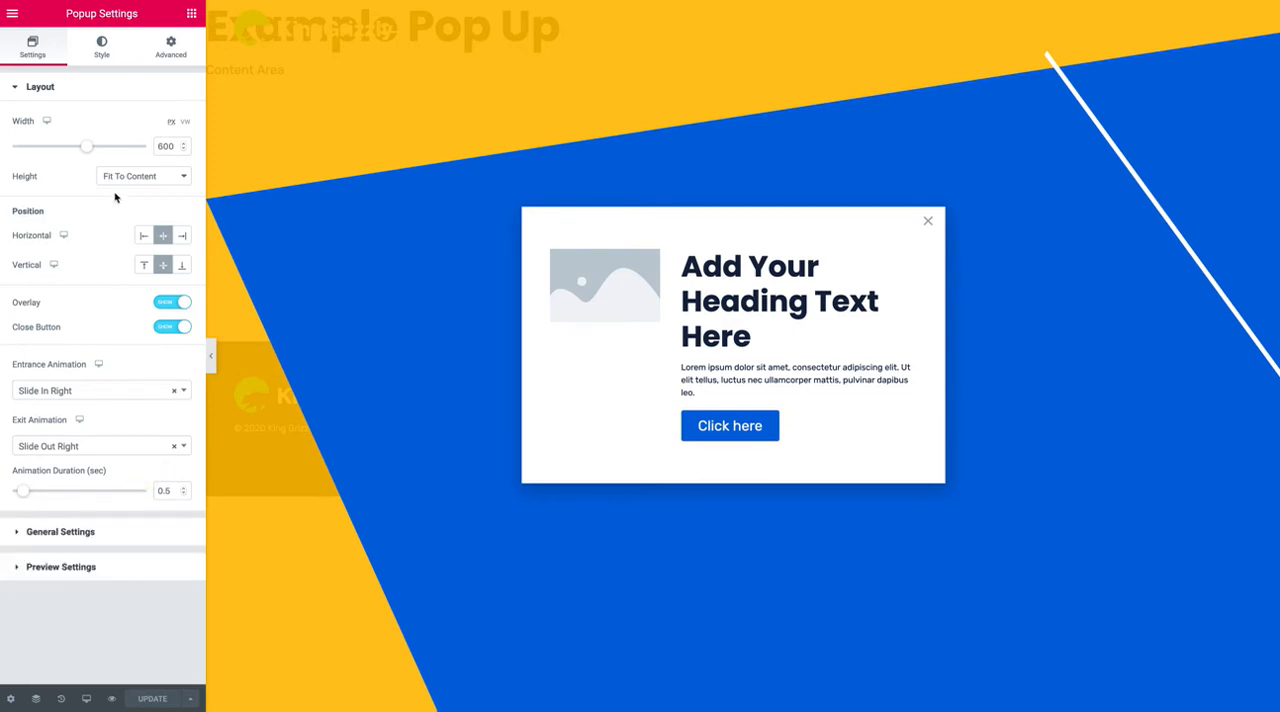
click(170, 44)
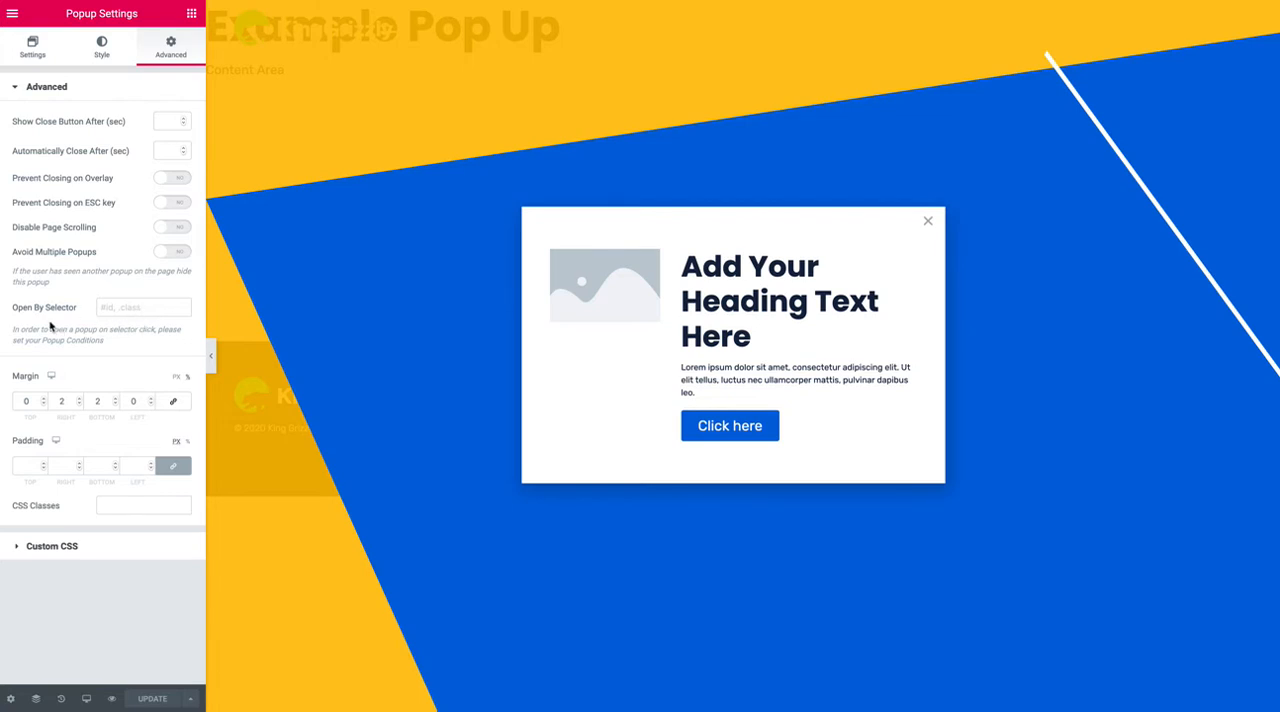
mouse_move(78, 364)
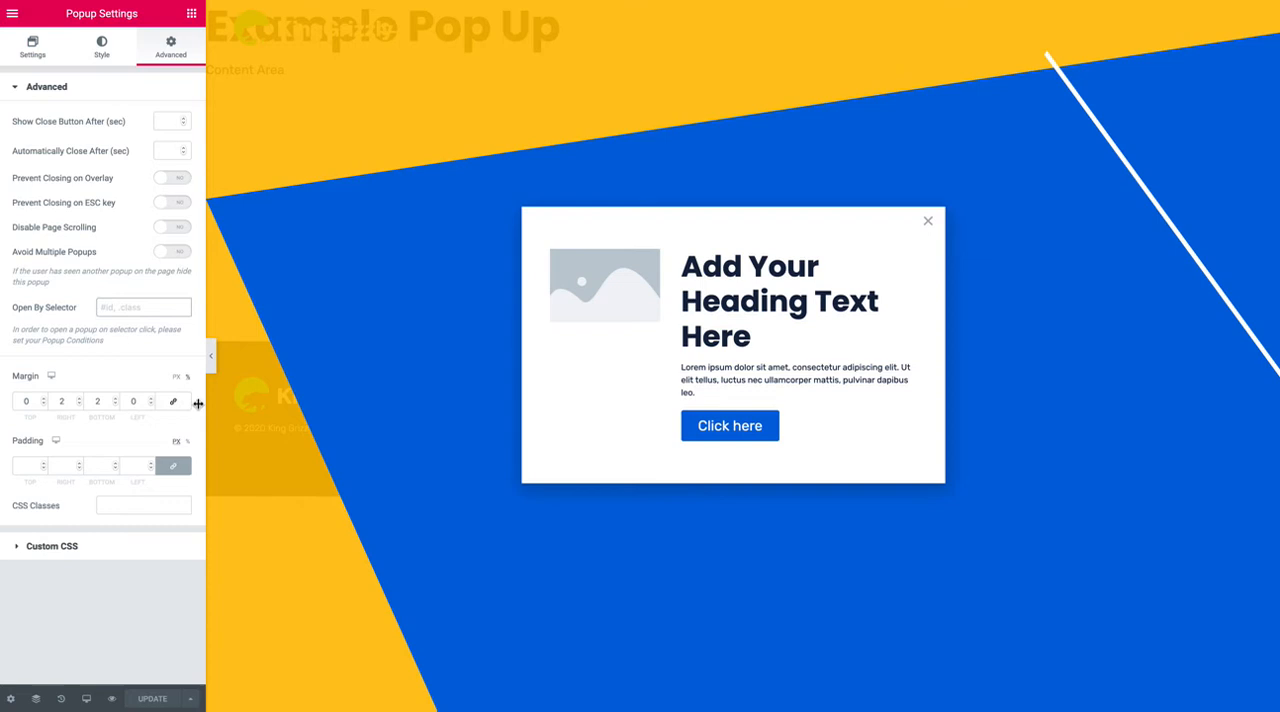
mouse_move(168, 354)
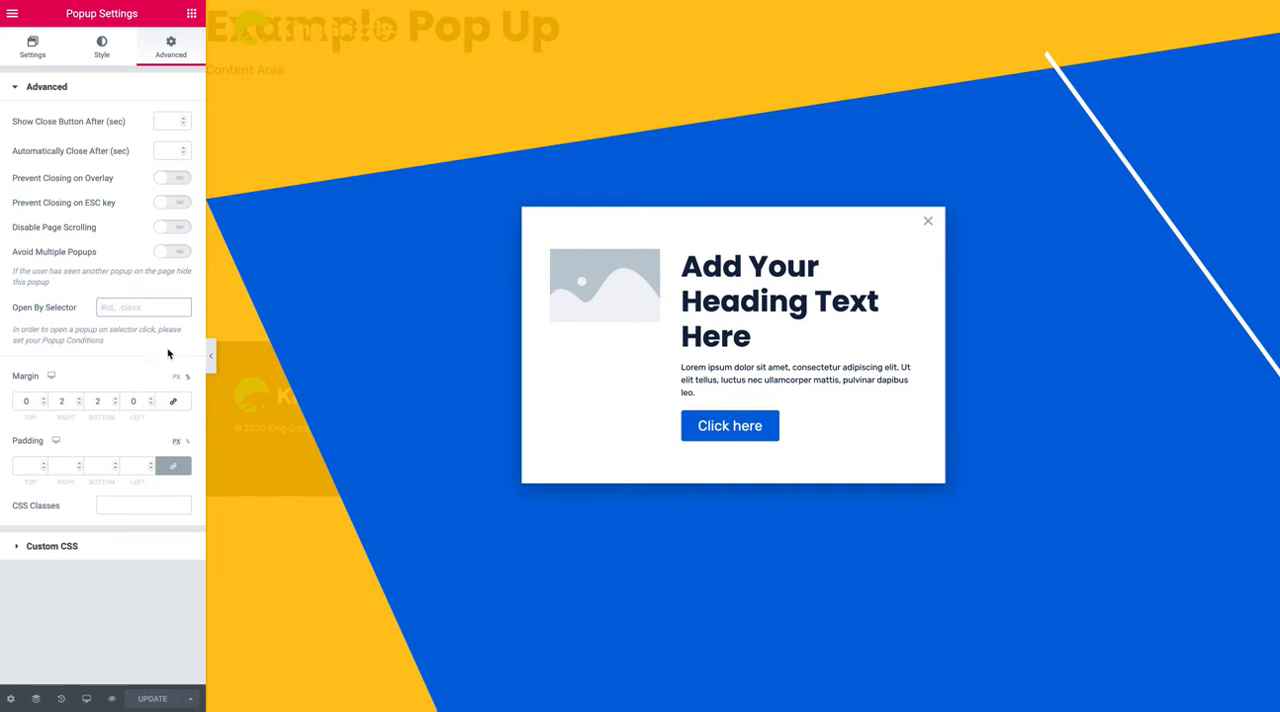
Set the popup's Open By Selector to '#pop' and start the Update.
text(#)
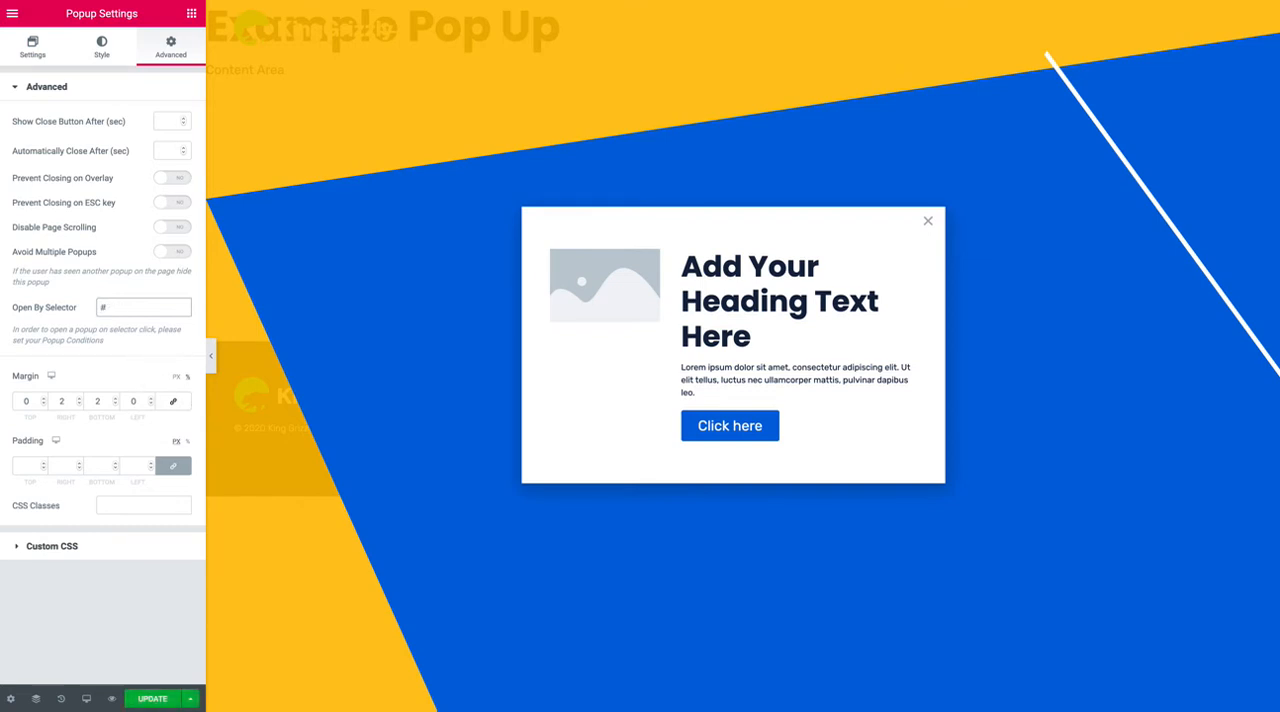
text(pop)
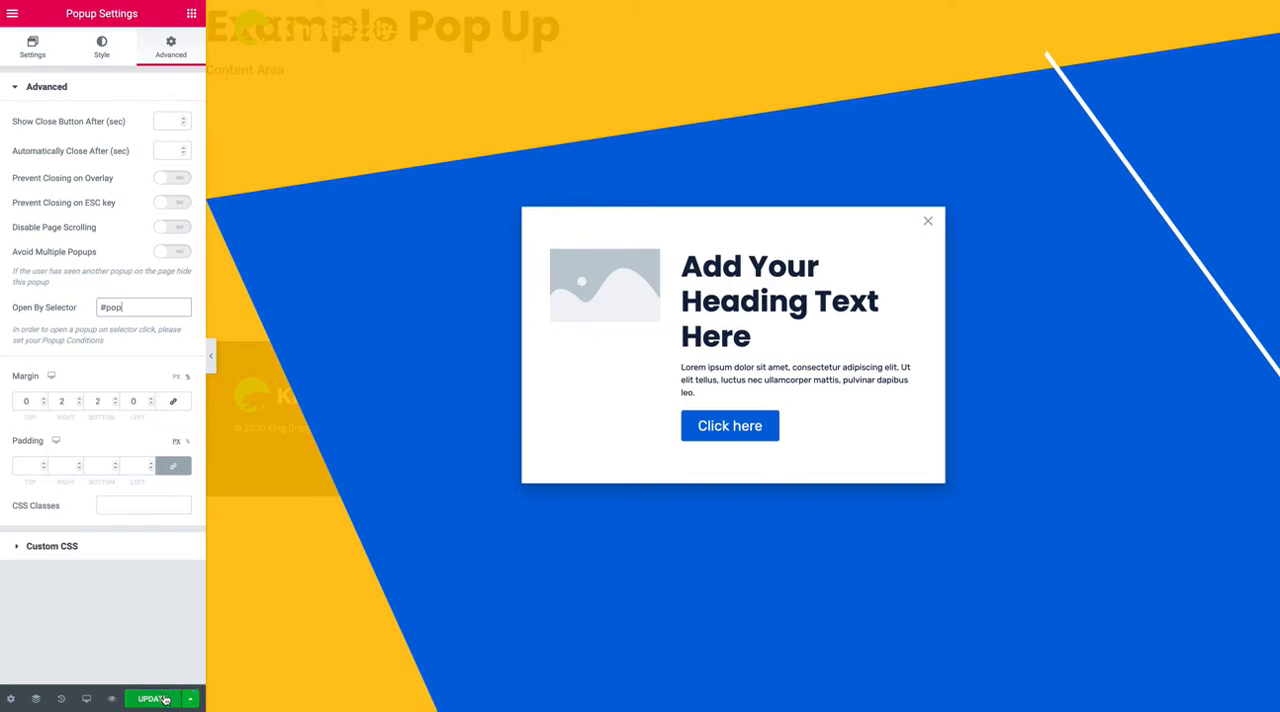
click(152, 698)
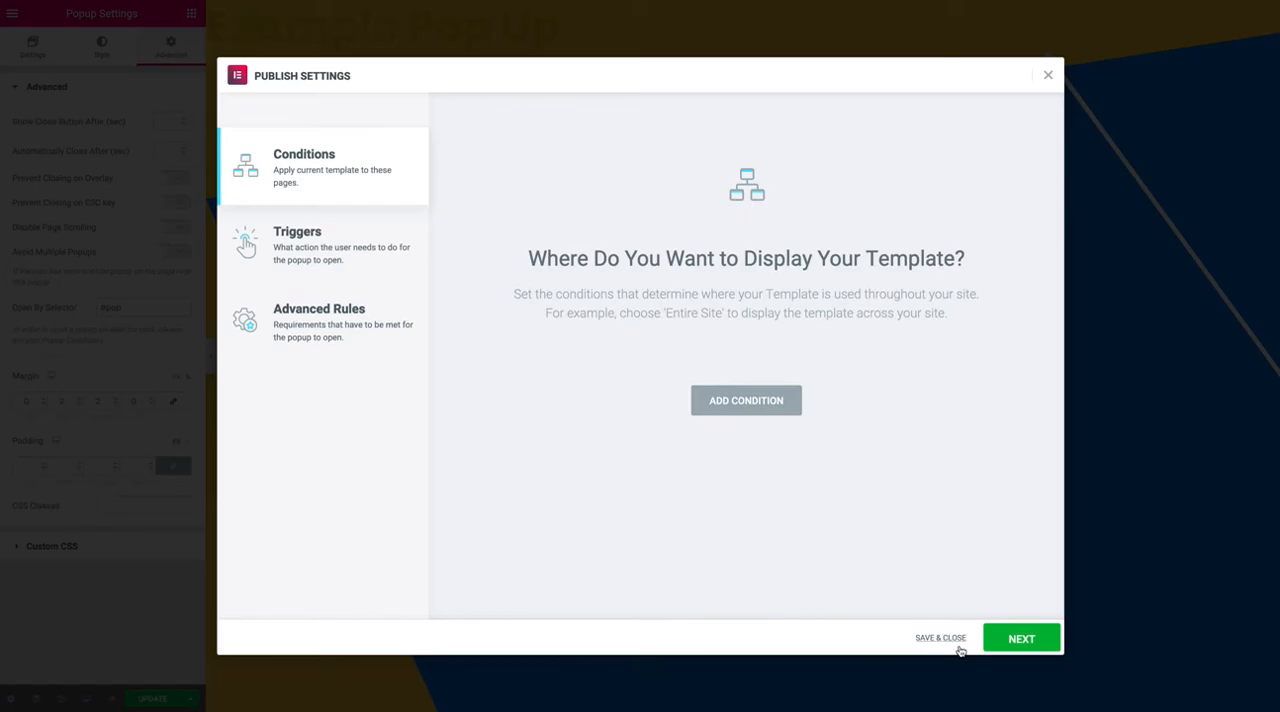
Save & Close the publish settings, then draft a custom link with text 'Pop Up'.
click(940, 636)
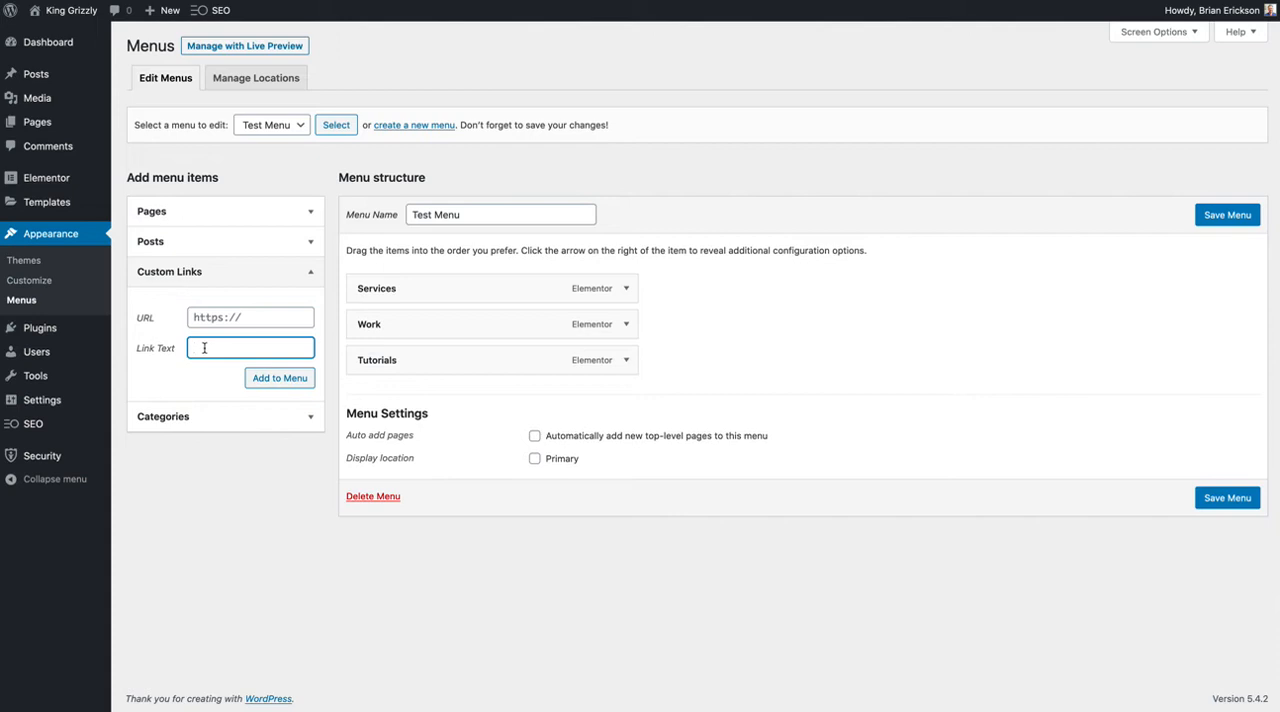
text(Pop Up)
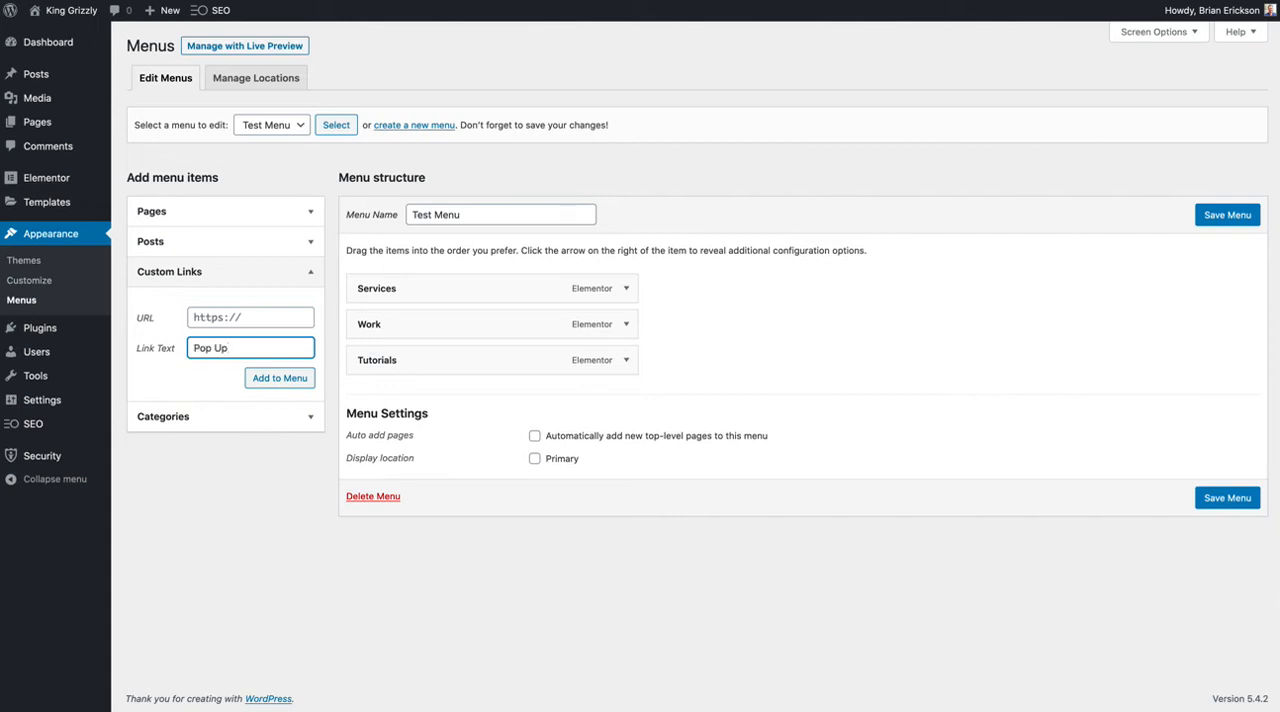
click(250, 316)
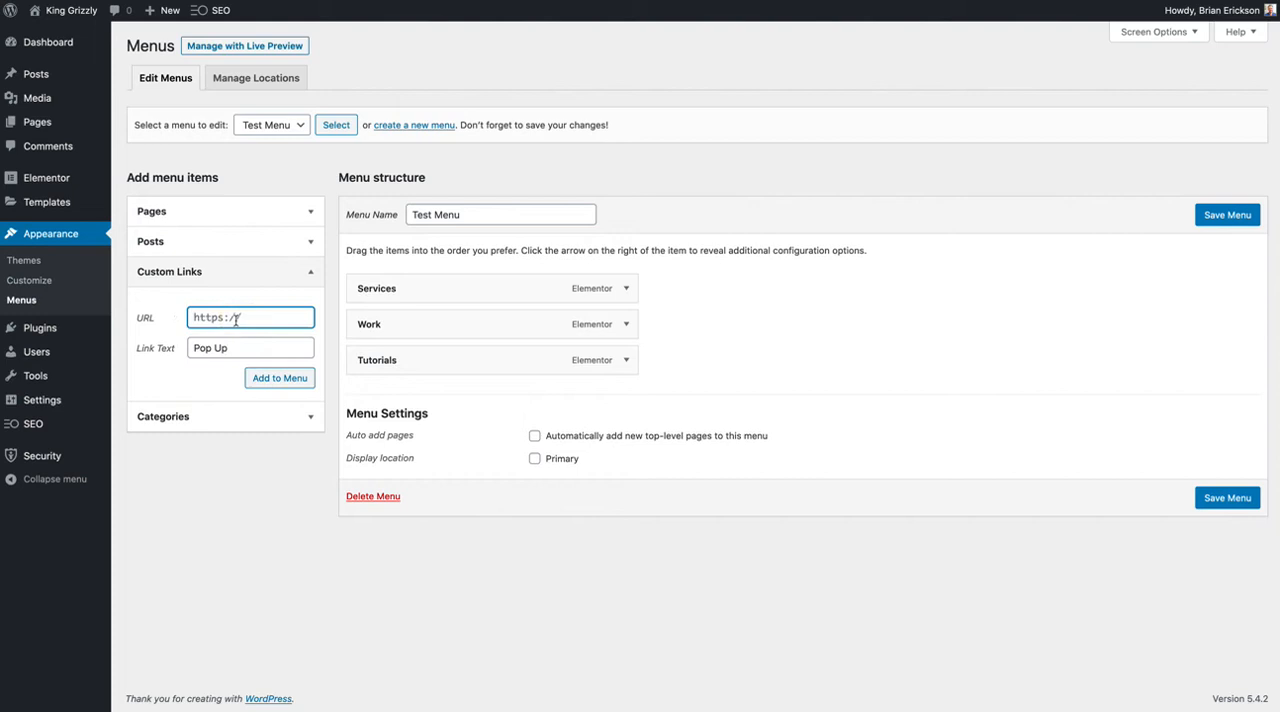
Add the 'Pop Up' custom link with URL '#' to the Test Menu and expand it.
text(#)
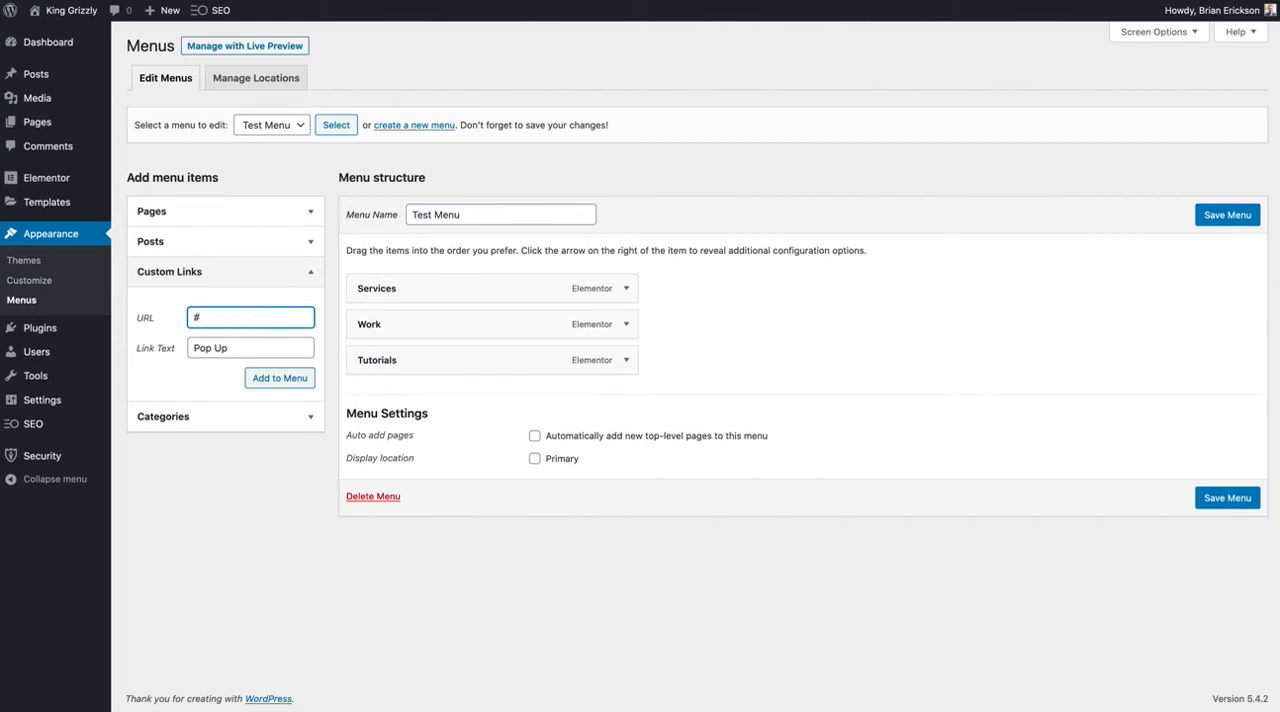
click(280, 378)
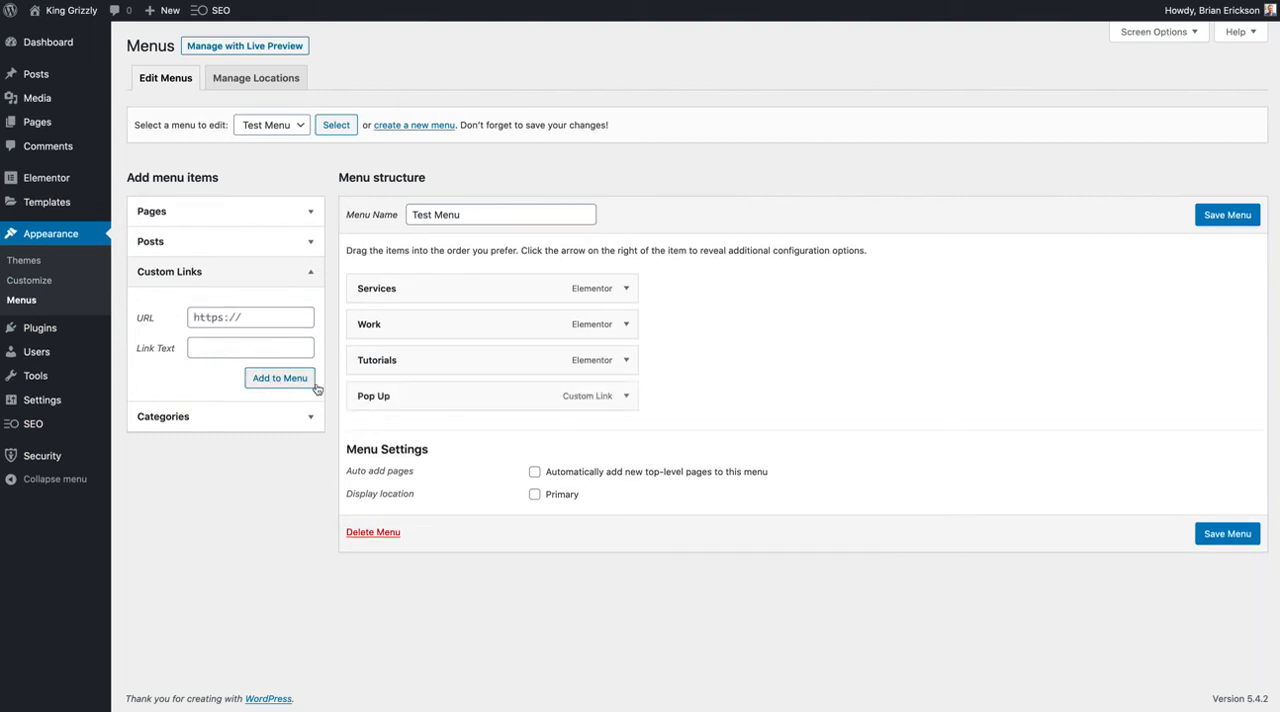
click(626, 396)
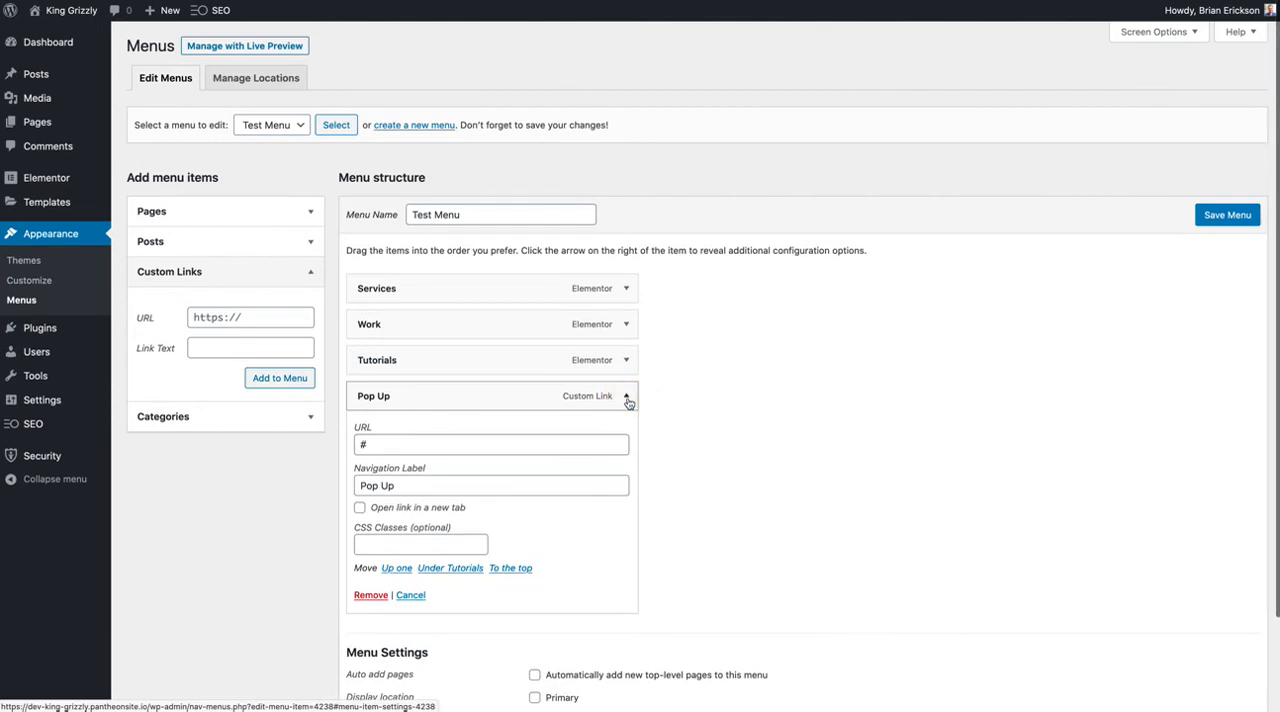
mouse_move(476, 402)
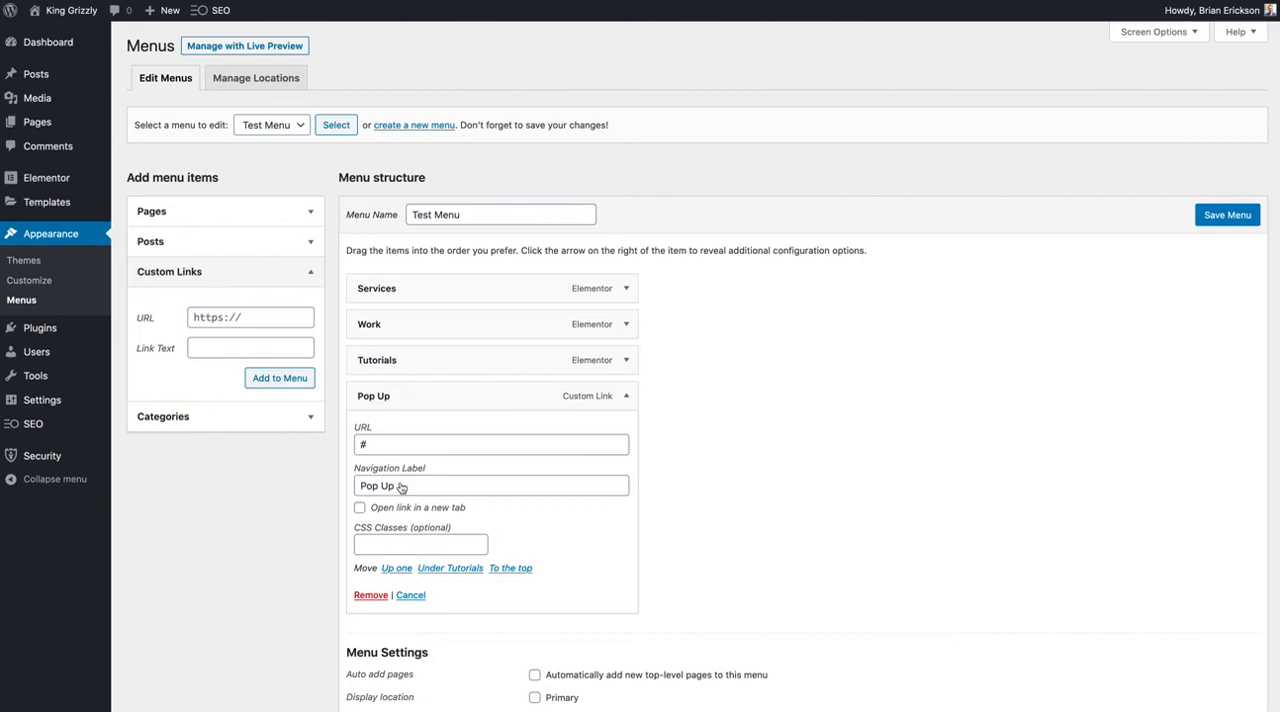
click(1156, 32)
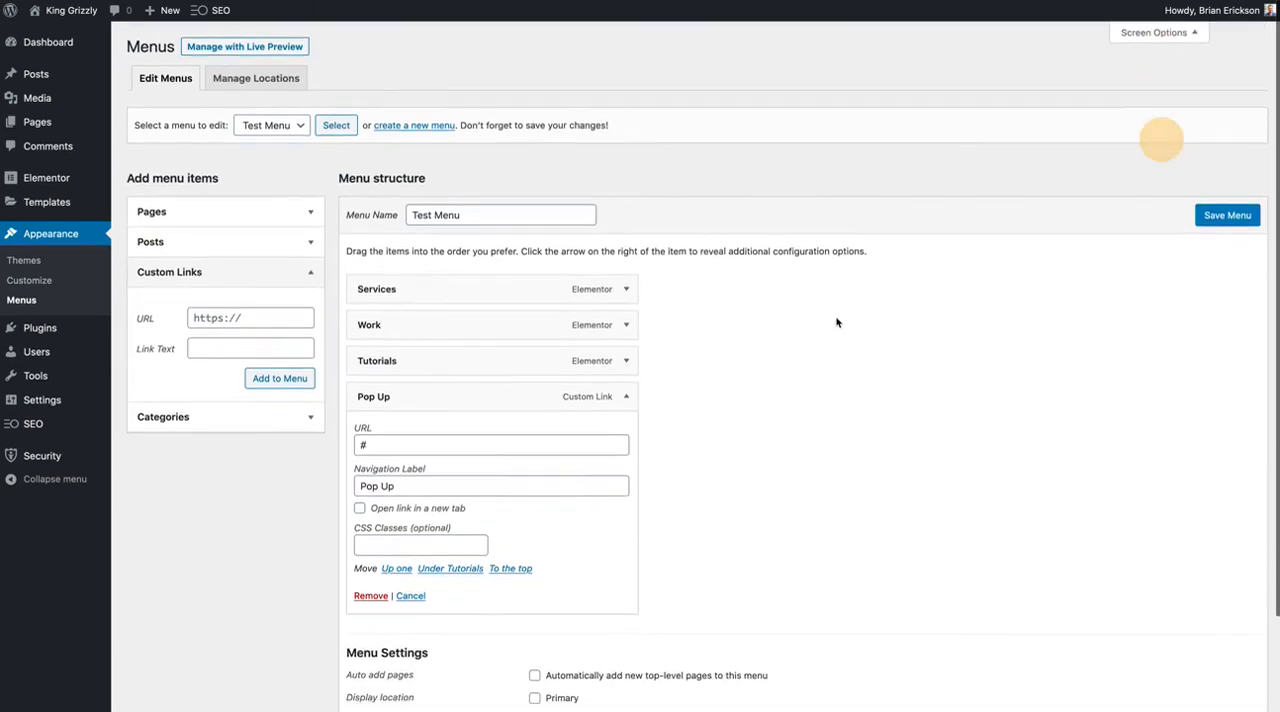
Give the Pop Up menu item the CSS class 'pop'.
click(420, 544)
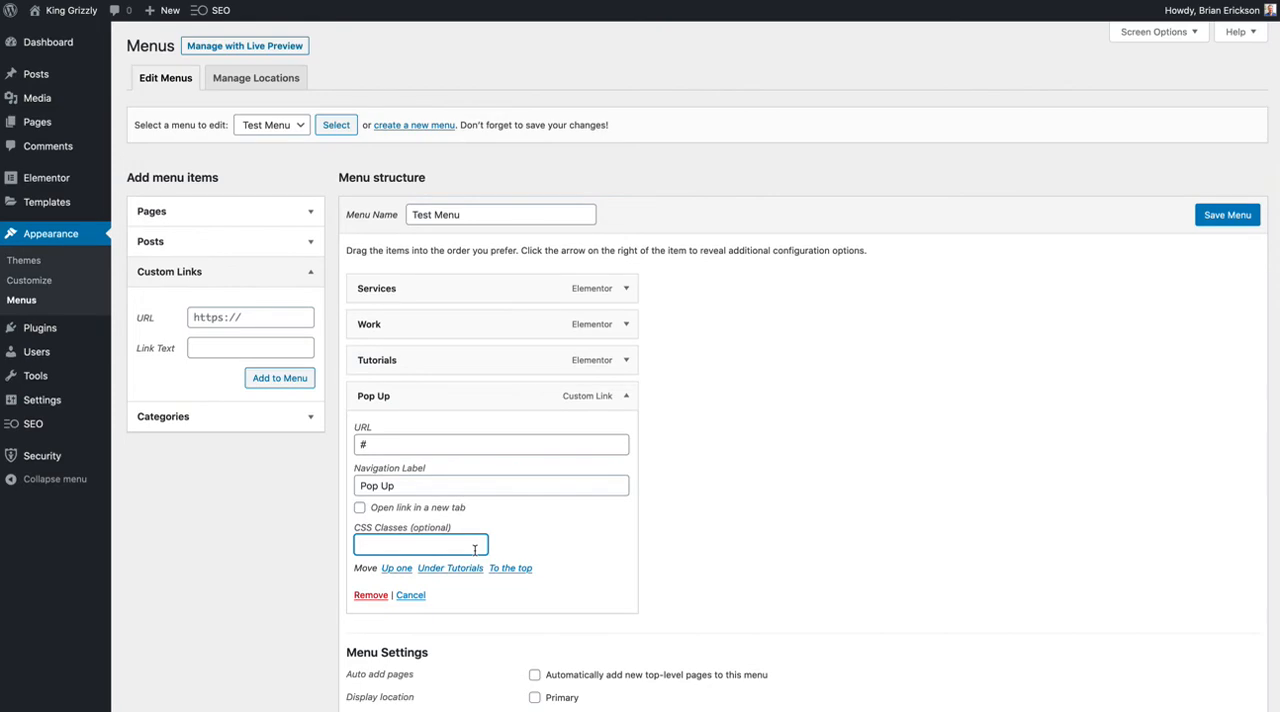
text(pop)
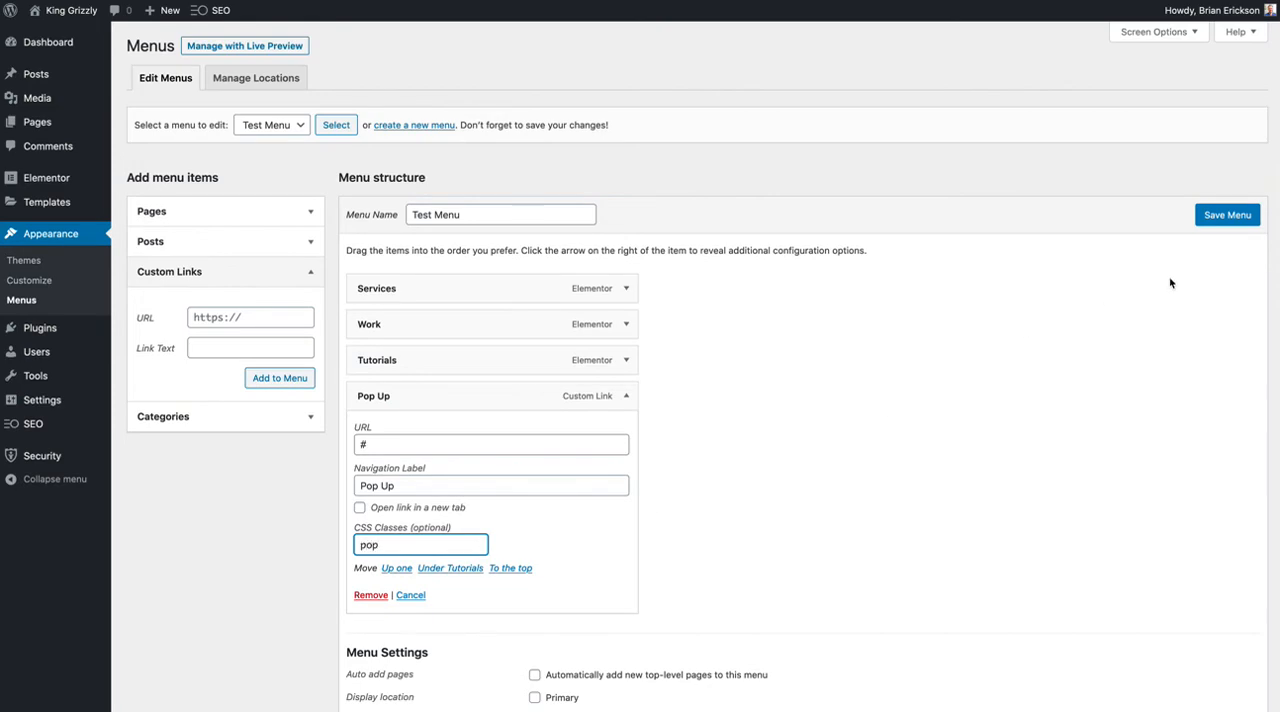
click(1228, 214)
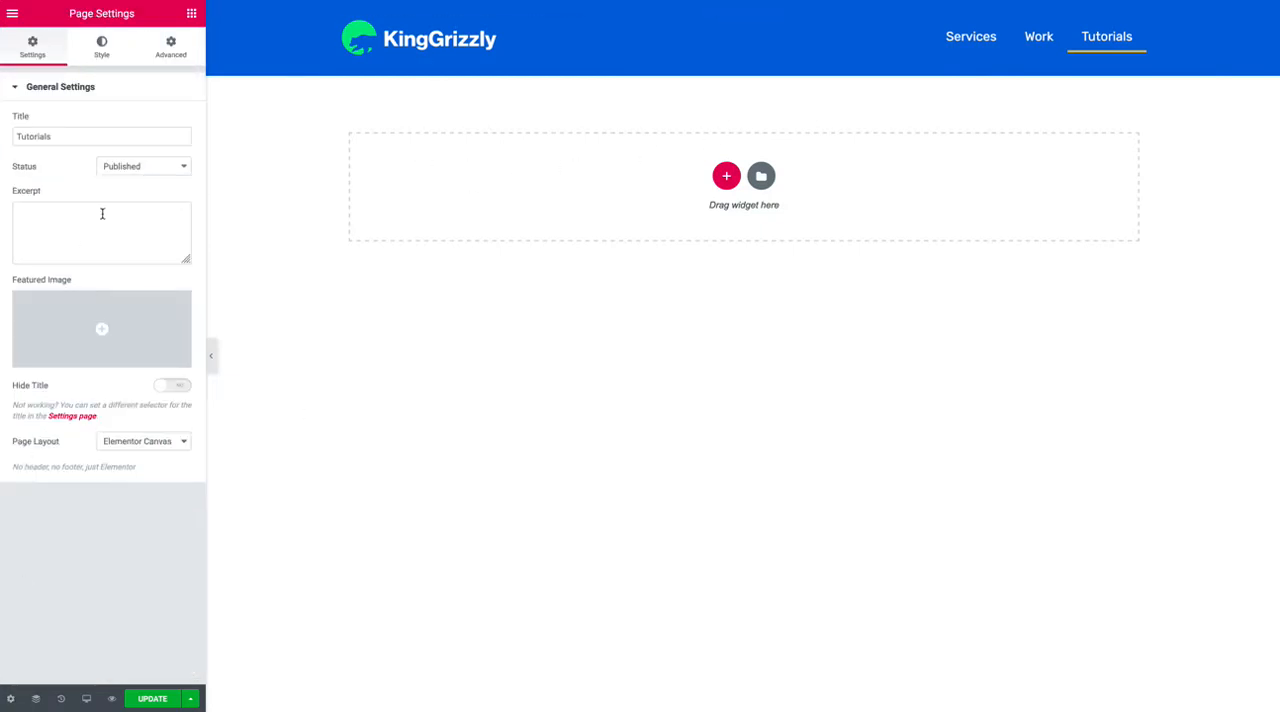
Show the Tutorials page's Advanced settings with the Custom CSS box.
click(172, 46)
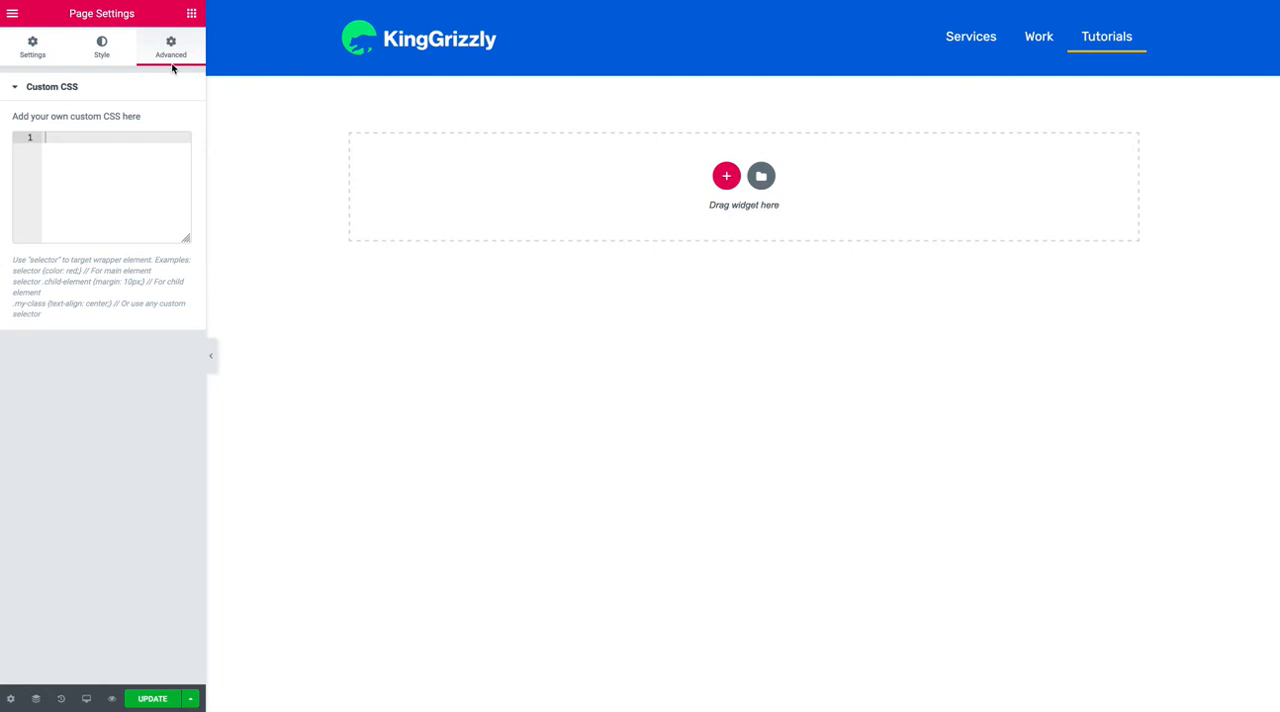
mouse_move(298, 4)
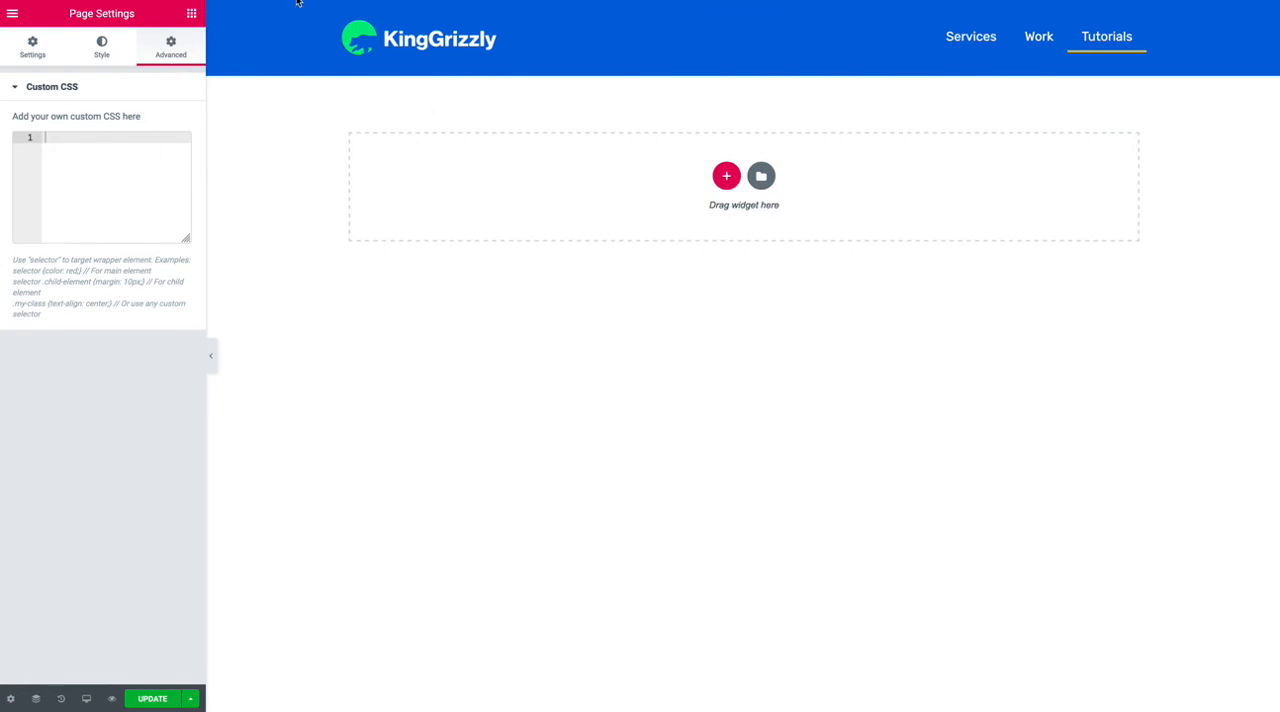
mouse_move(298, 4)
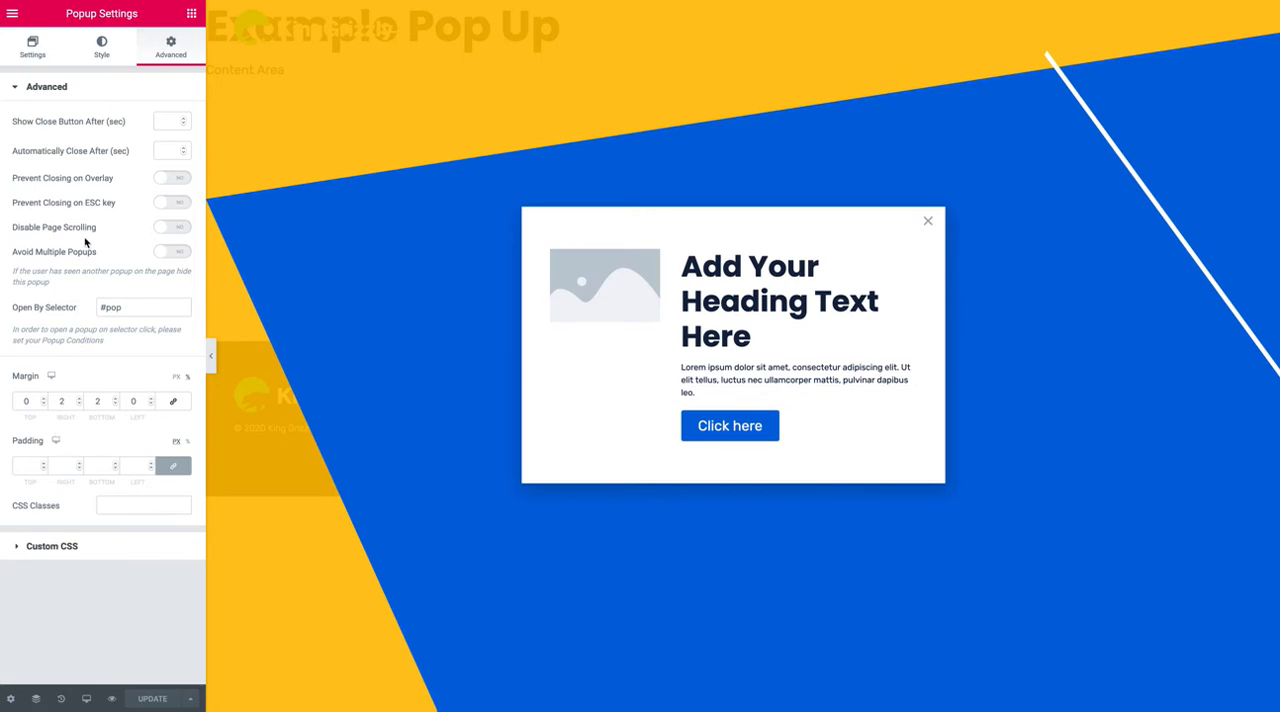
click(130, 308)
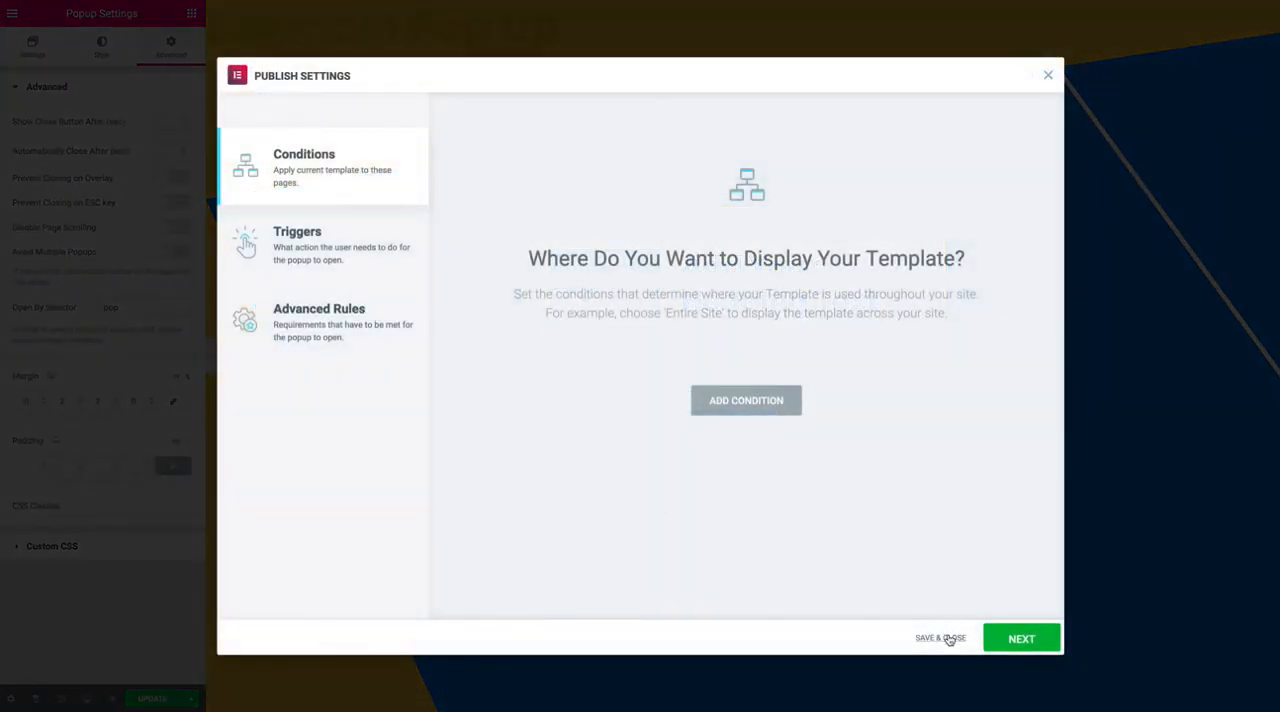
click(940, 638)
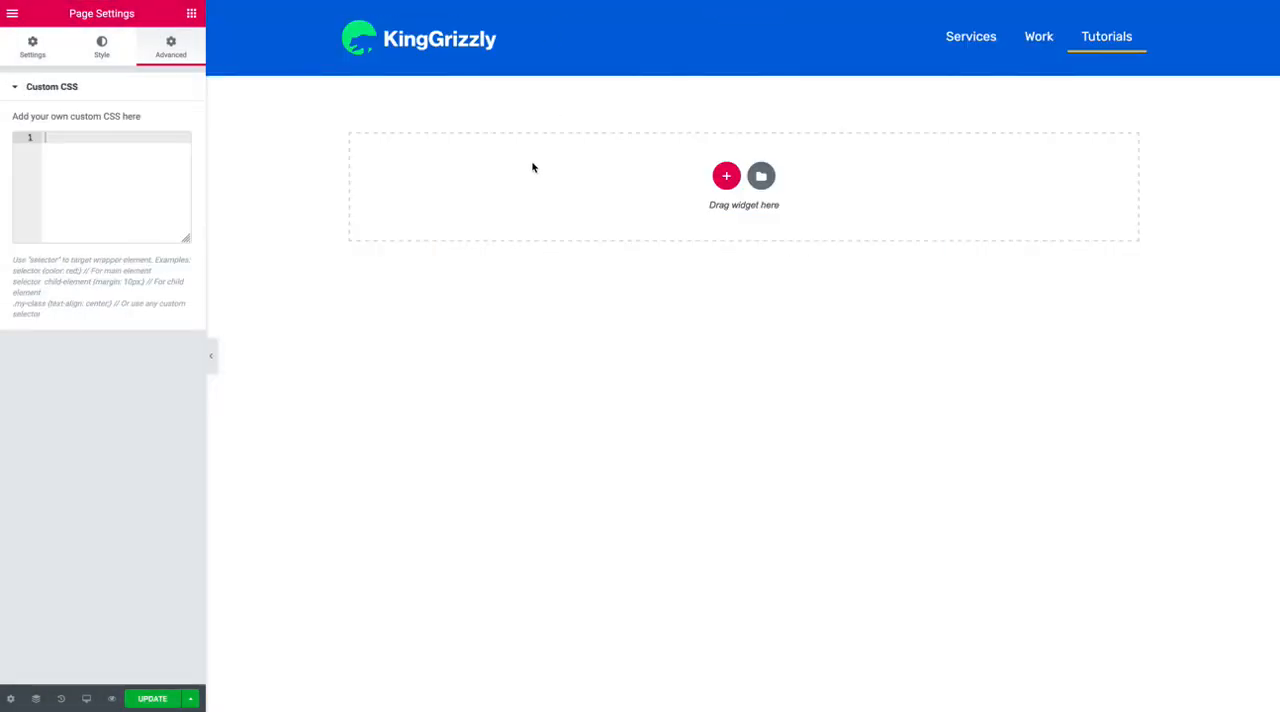
Reload the Tutorials editor so 'Pop Up' shows in the header, then reopen the popup template.
click(152, 698)
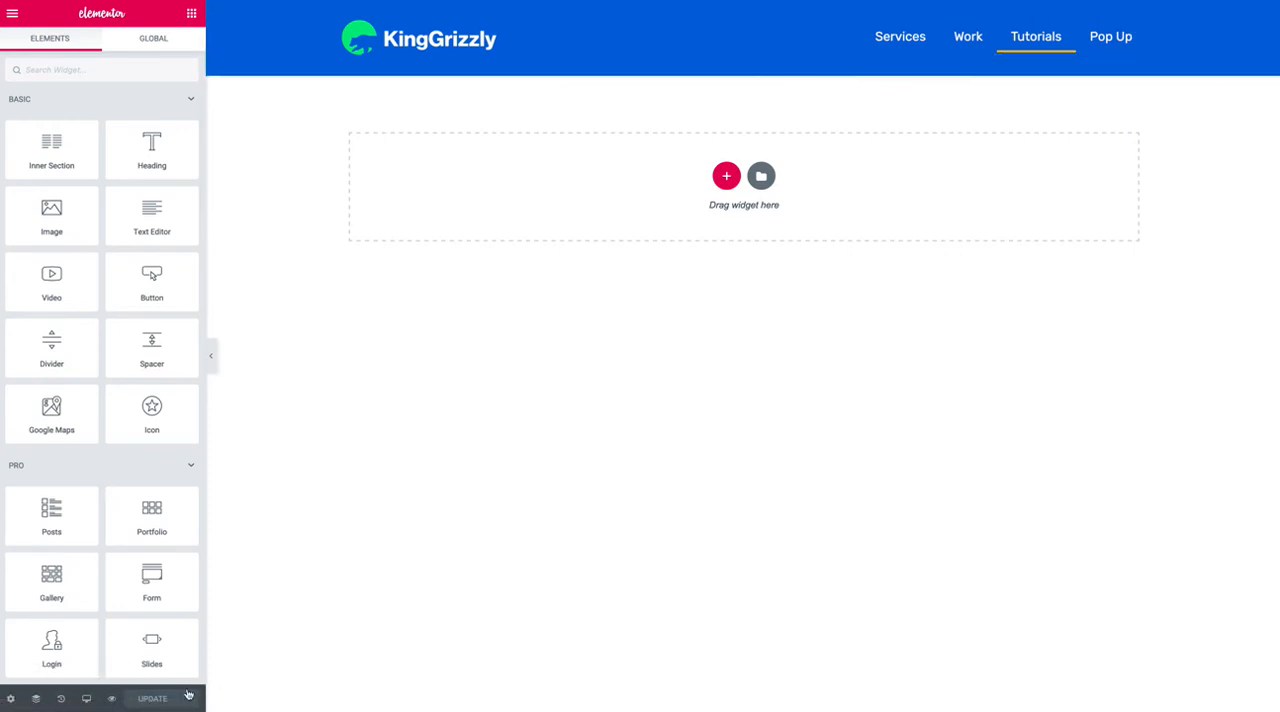
click(188, 698)
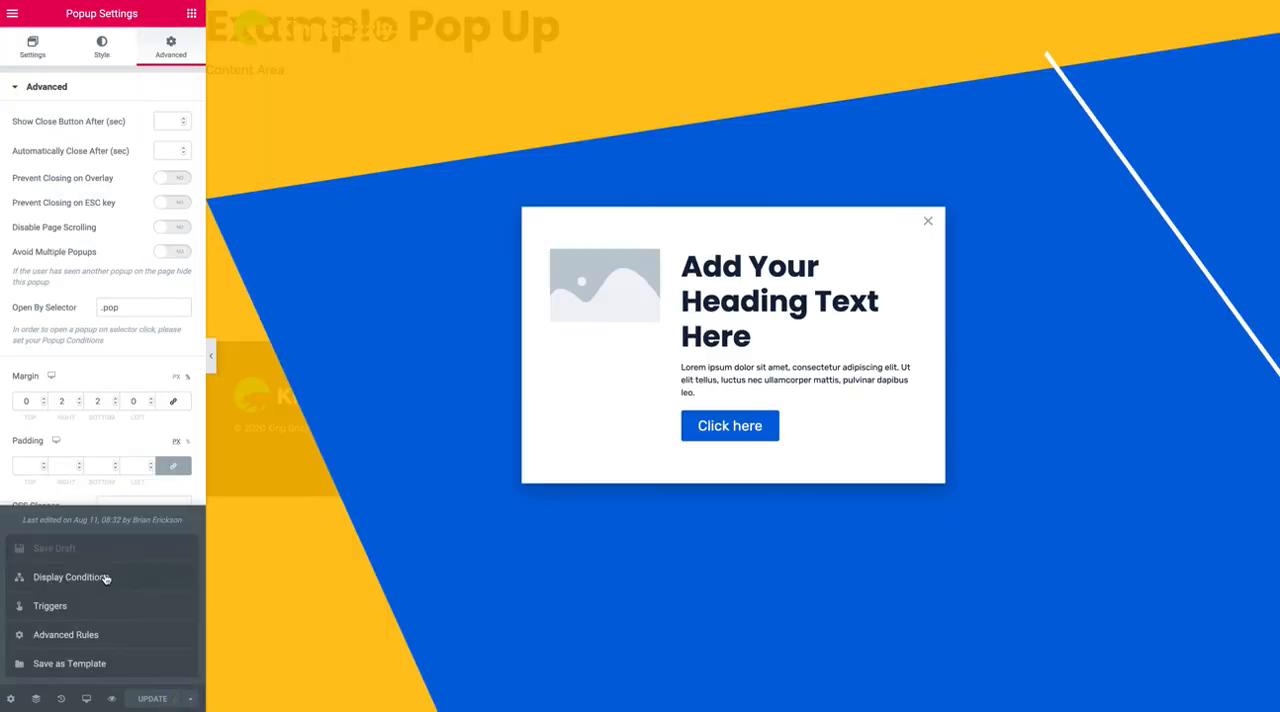
Set the popup's display condition to Include: Entire Site and Save & Close.
click(70, 576)
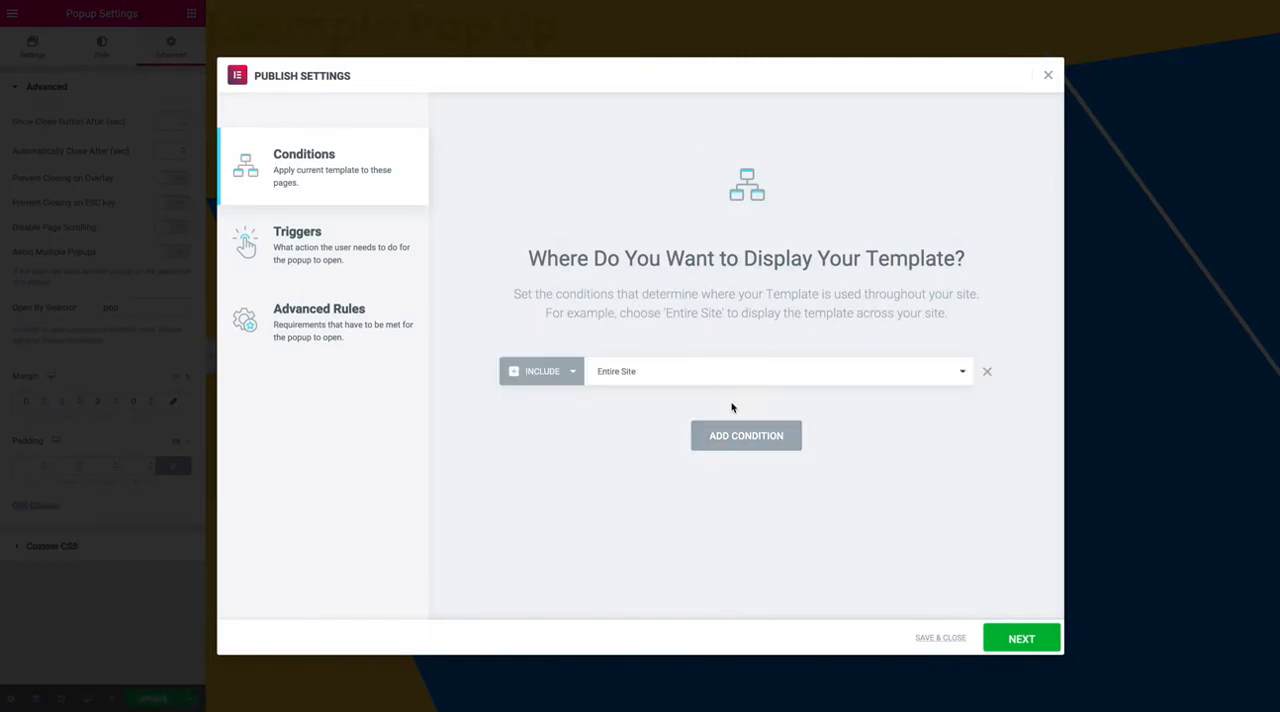
mouse_move(940, 642)
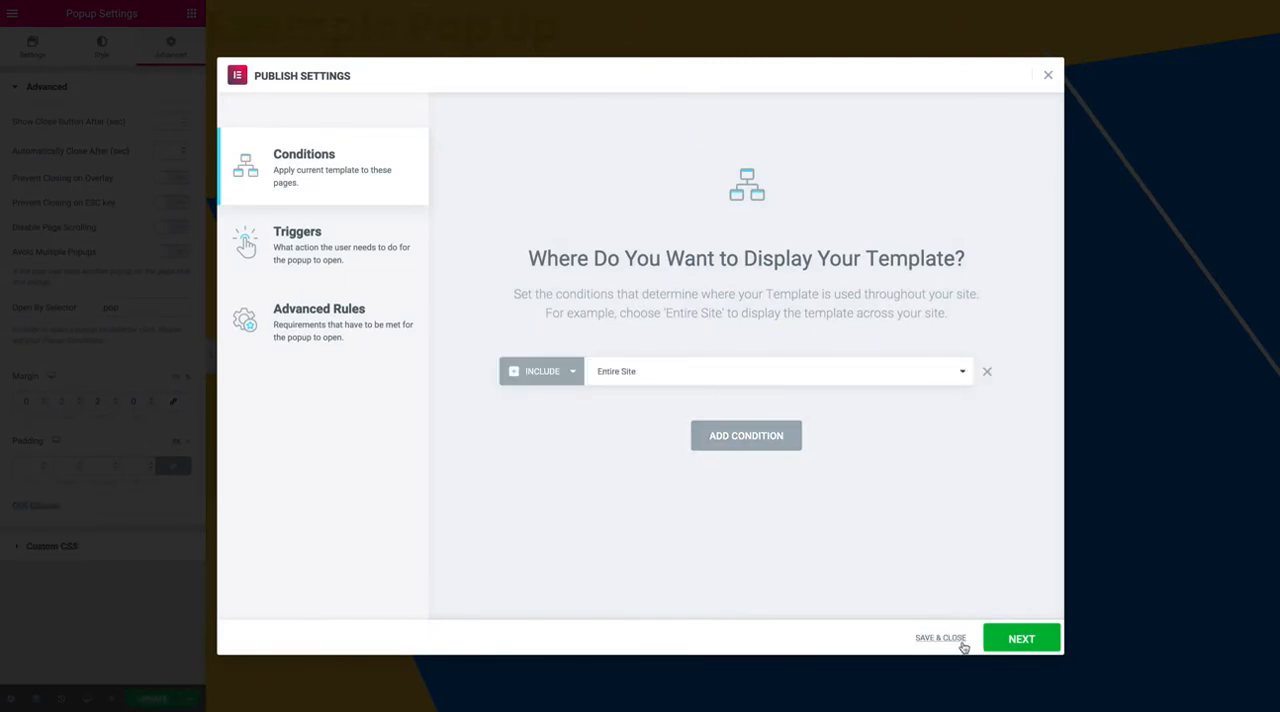
click(940, 636)
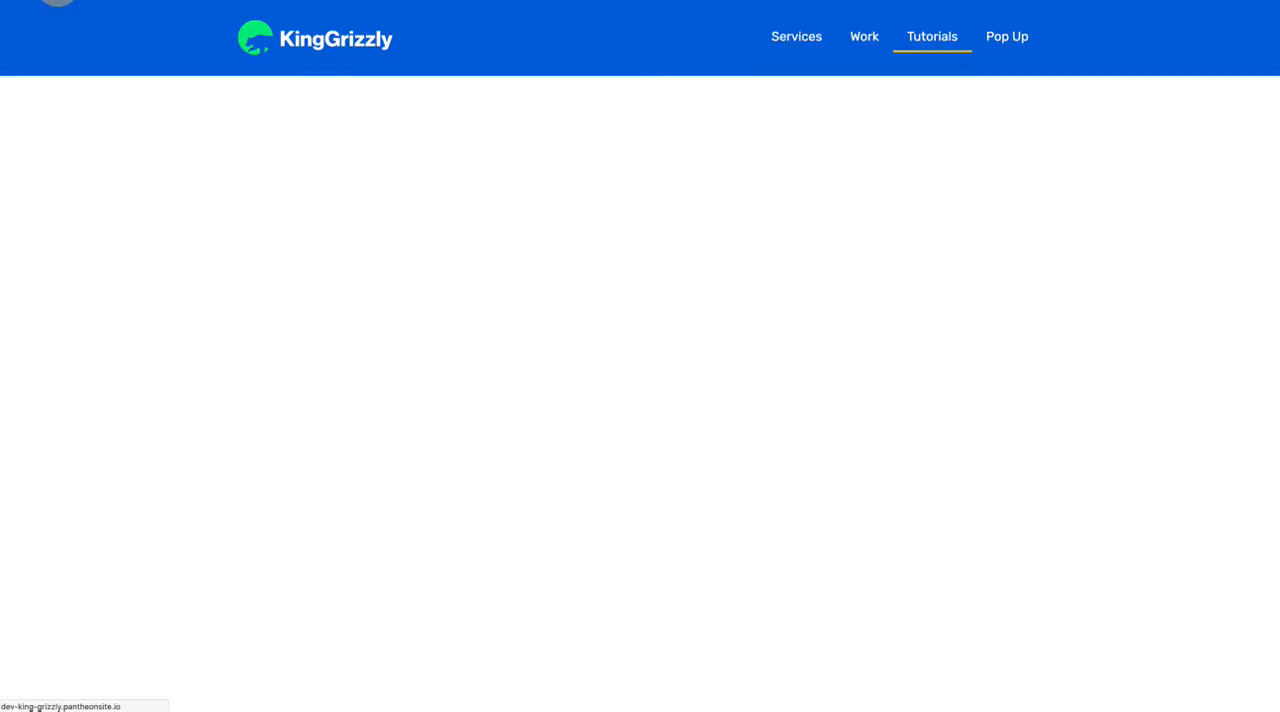
Try the Pop Up header link on the live site.
click(1006, 36)
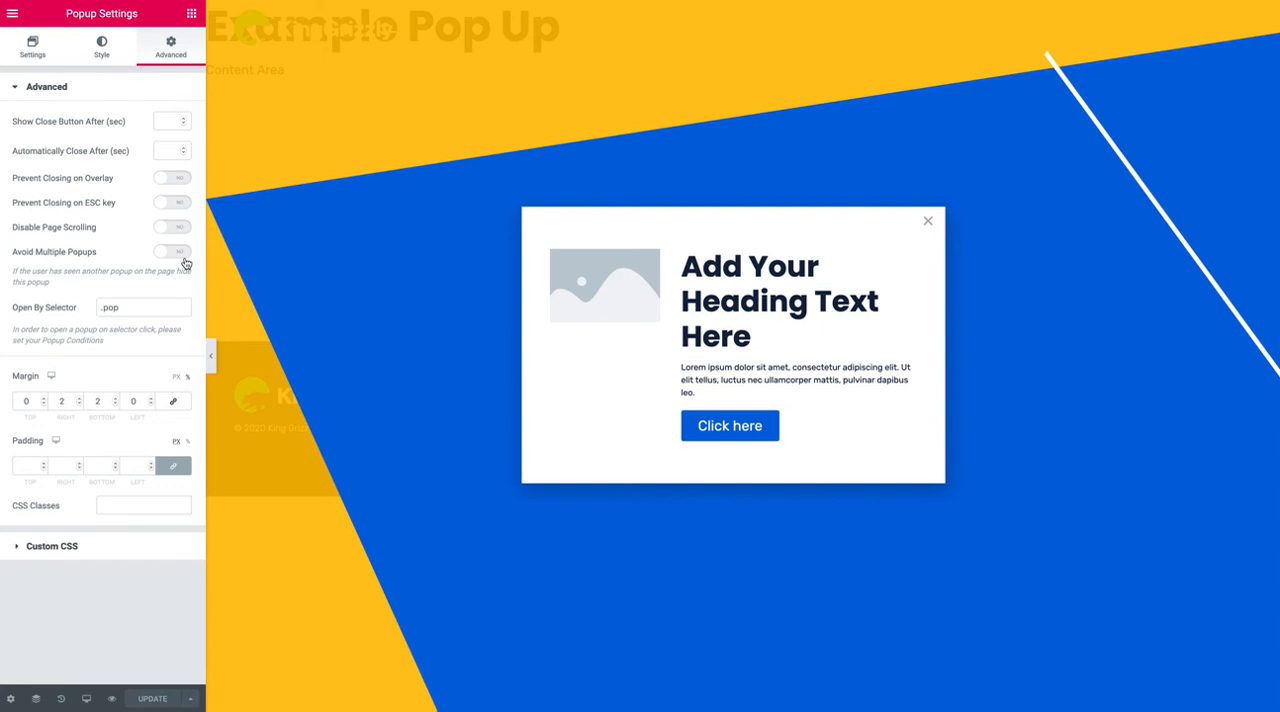
Edit the popup's Open By Selector value to 'pop-up'.
click(144, 308)
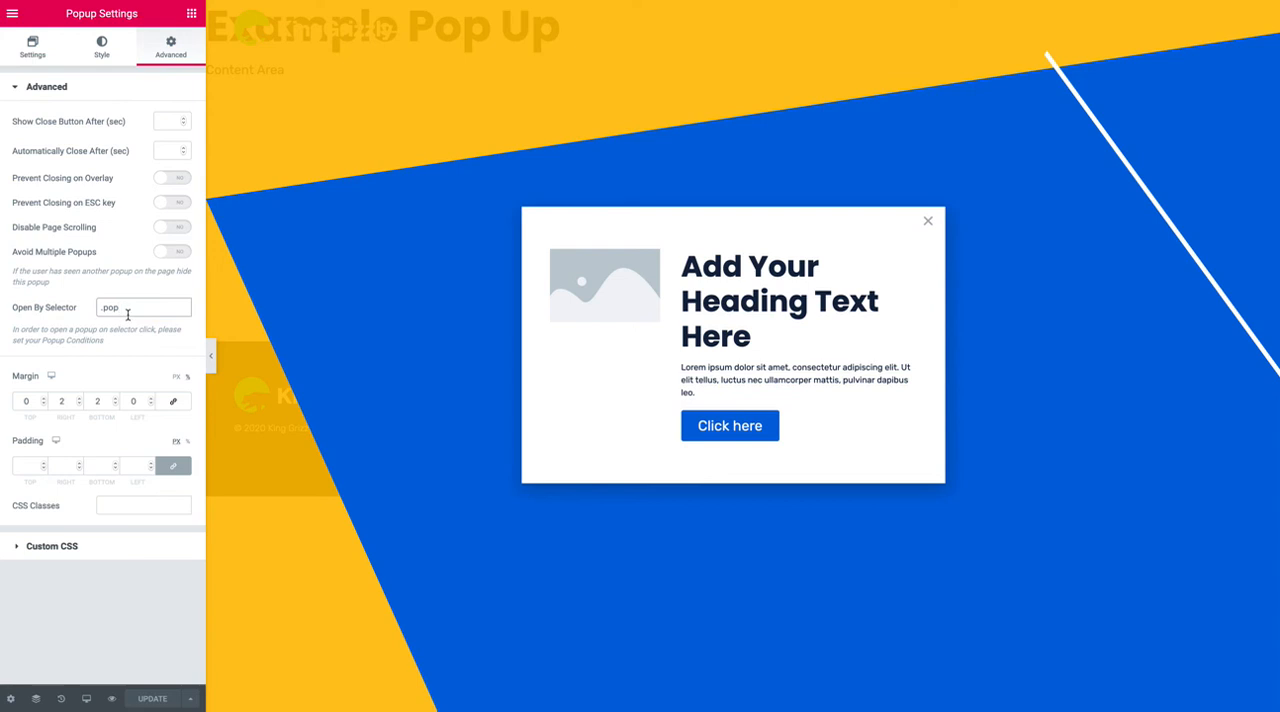
text(-up)
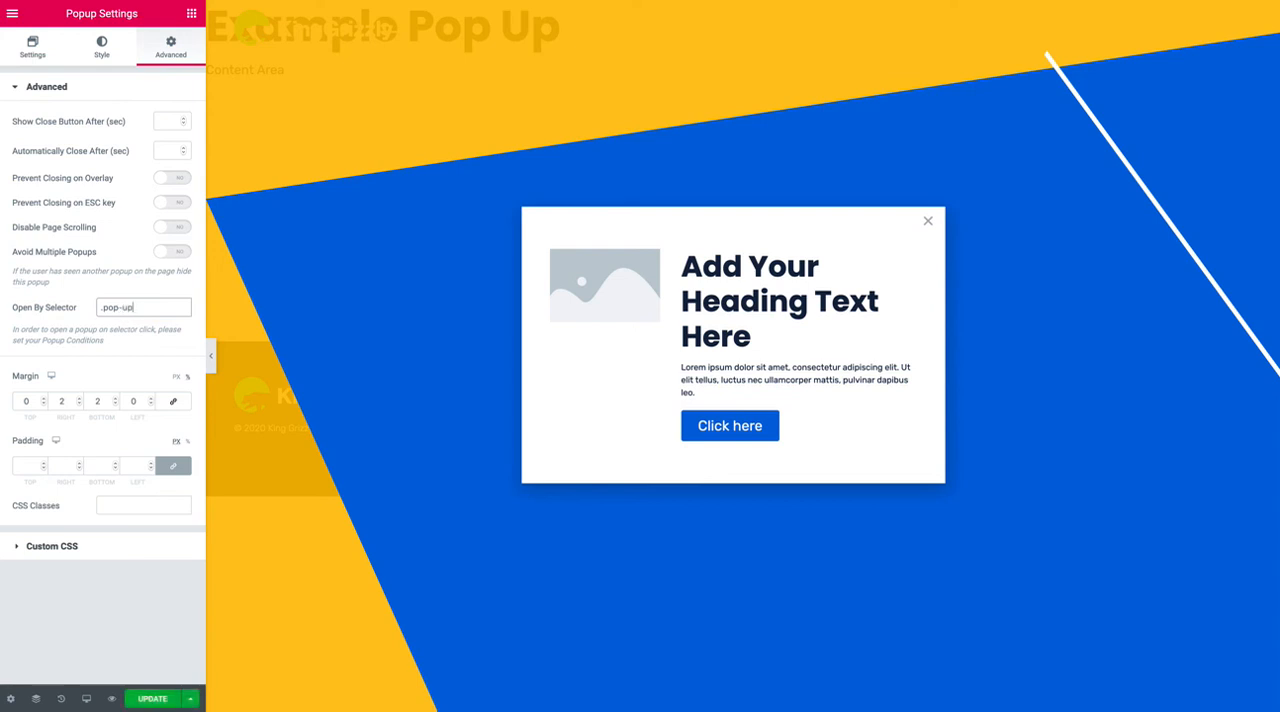
key(Backspace)
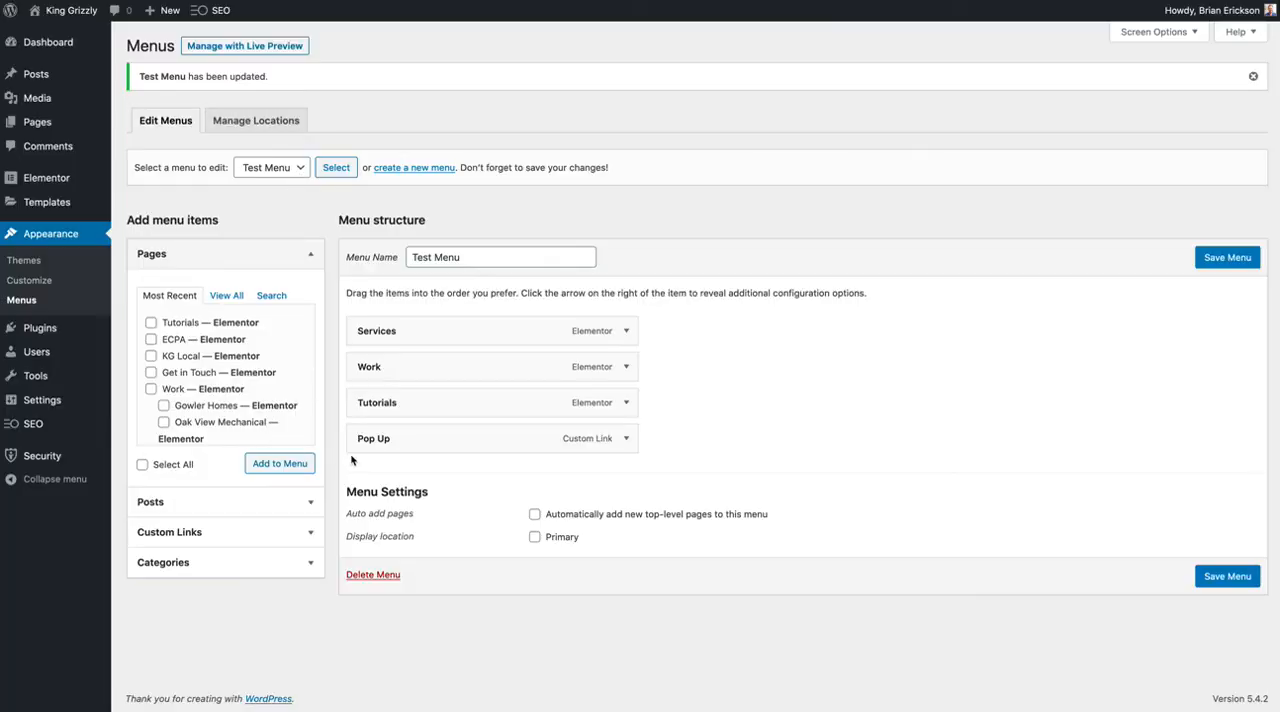
Expand the Pop Up item (URL '#', CSS class 'pop') and confirm CSS Classes is enabled in Screen Options.
click(624, 438)
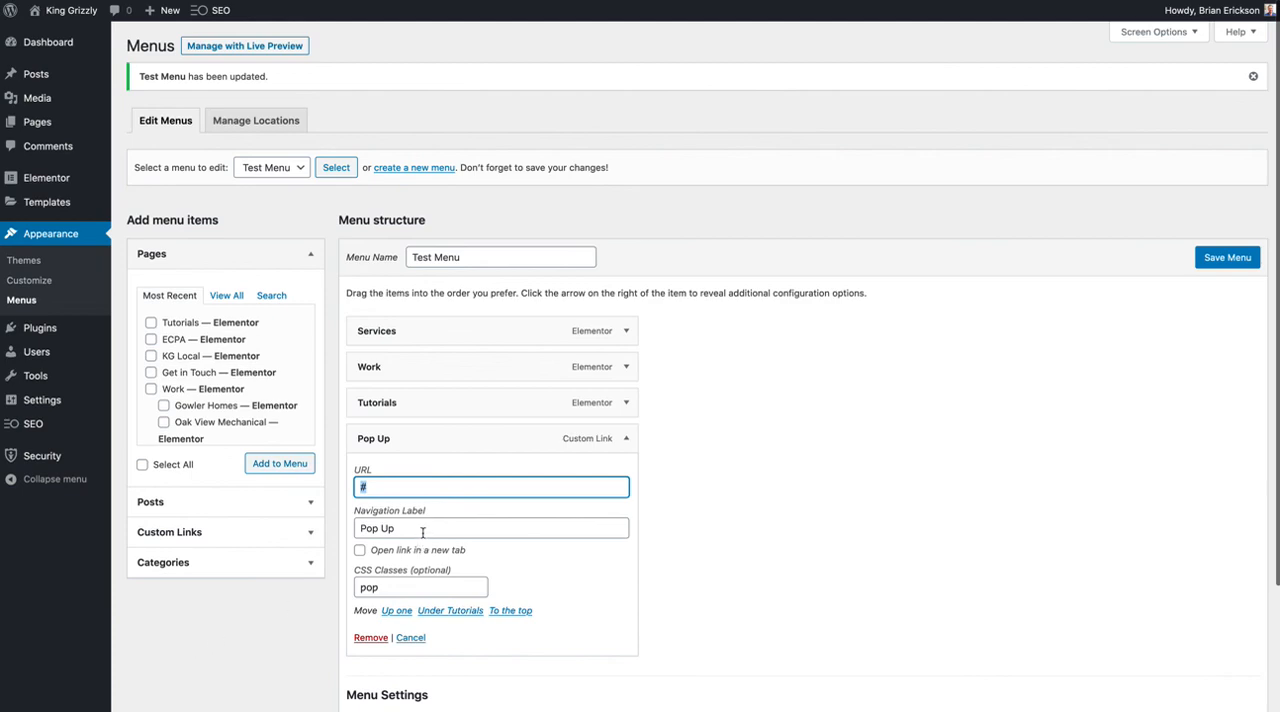
click(420, 588)
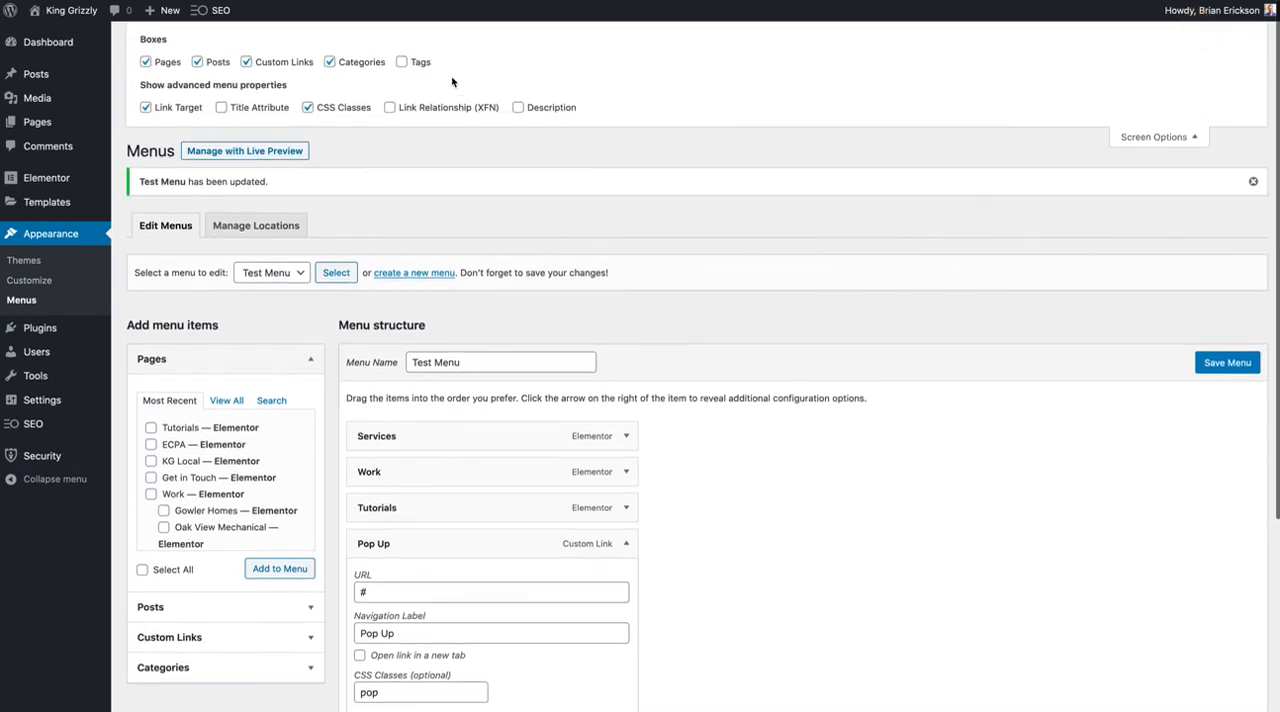
mouse_move(1164, 118)
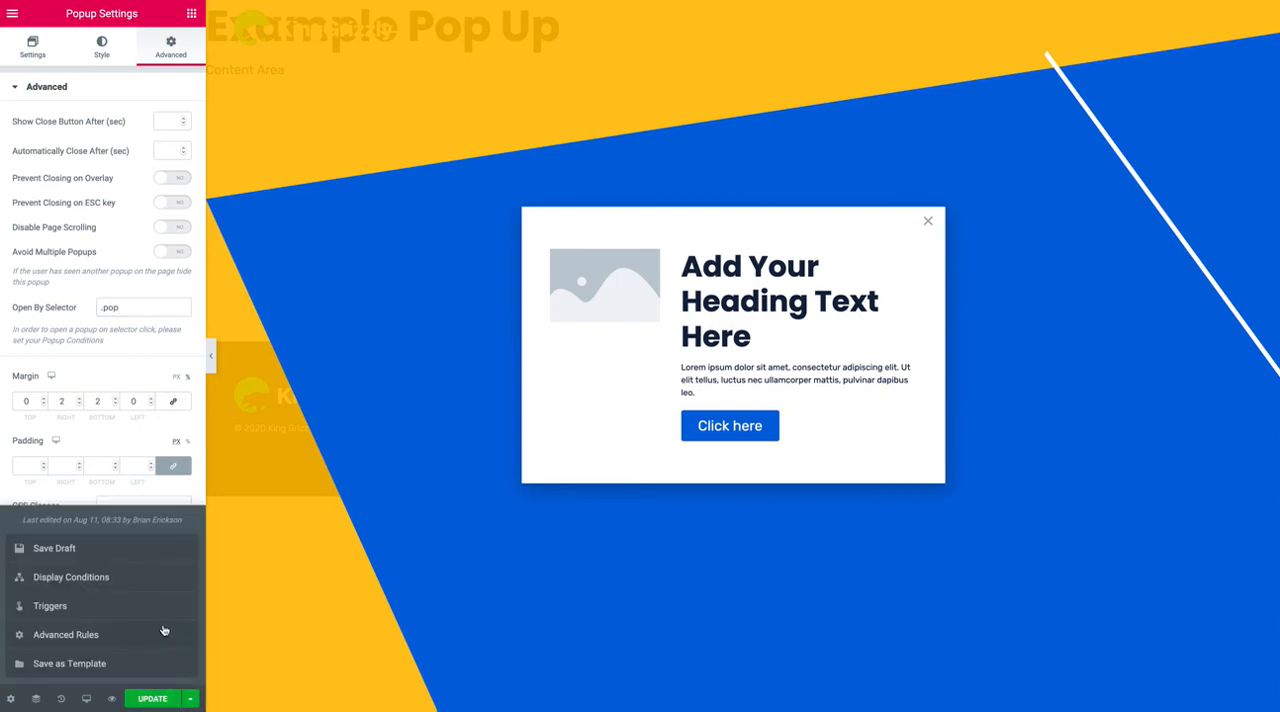
click(72, 576)
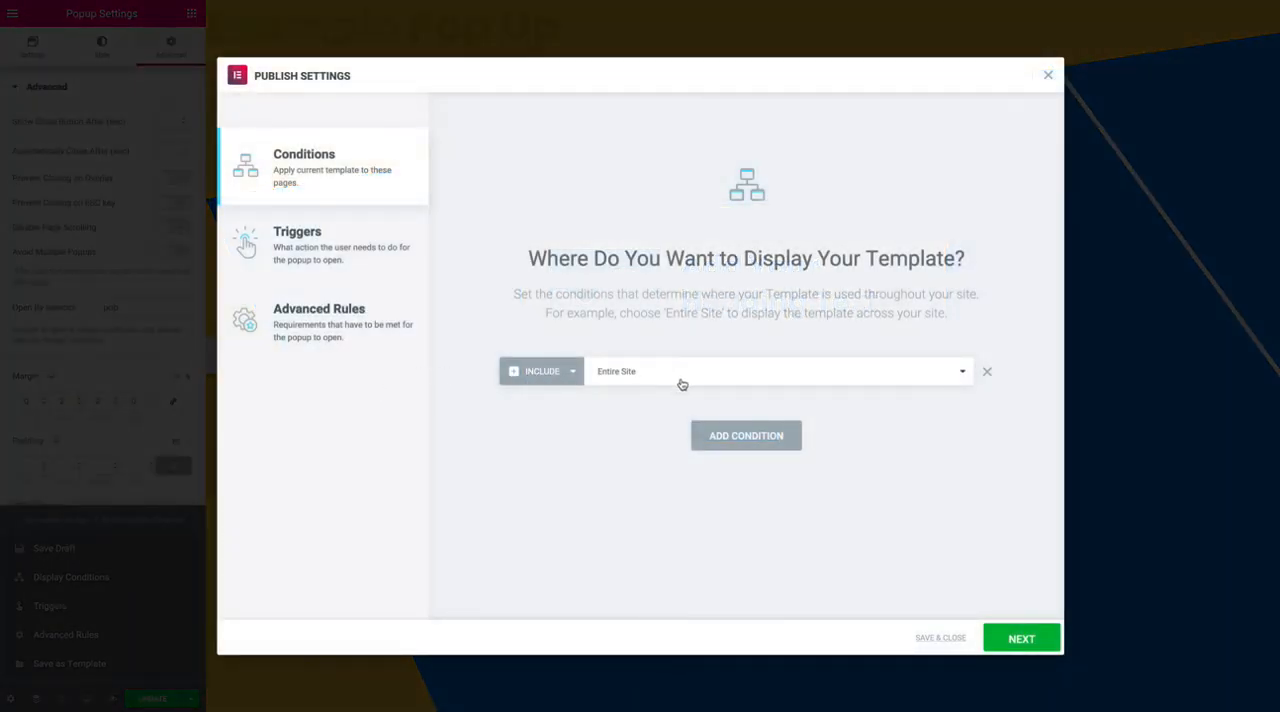
click(1048, 74)
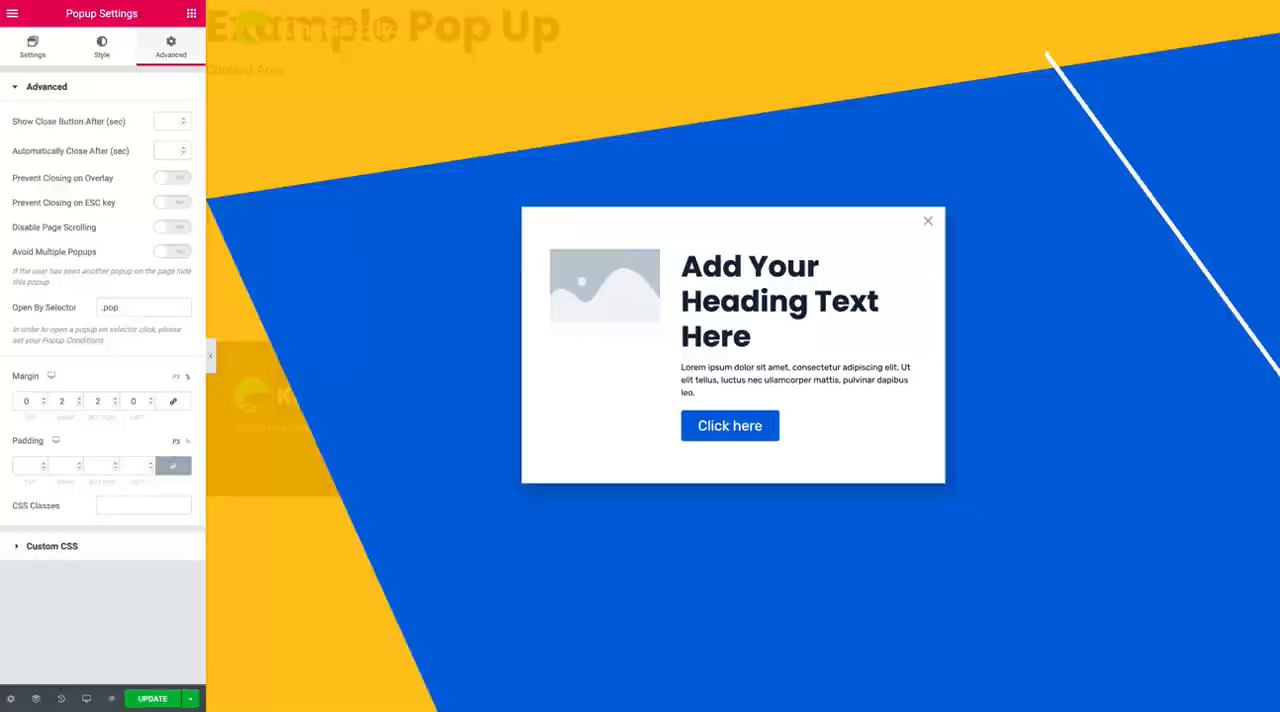